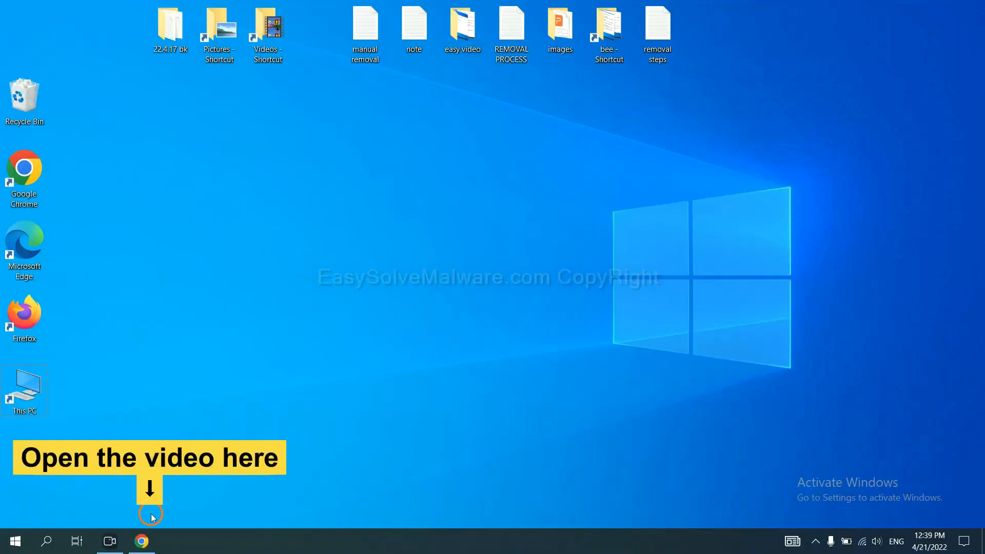
Follow the video description link to the malware removal guide and get the SpyHunter download
click(140, 541)
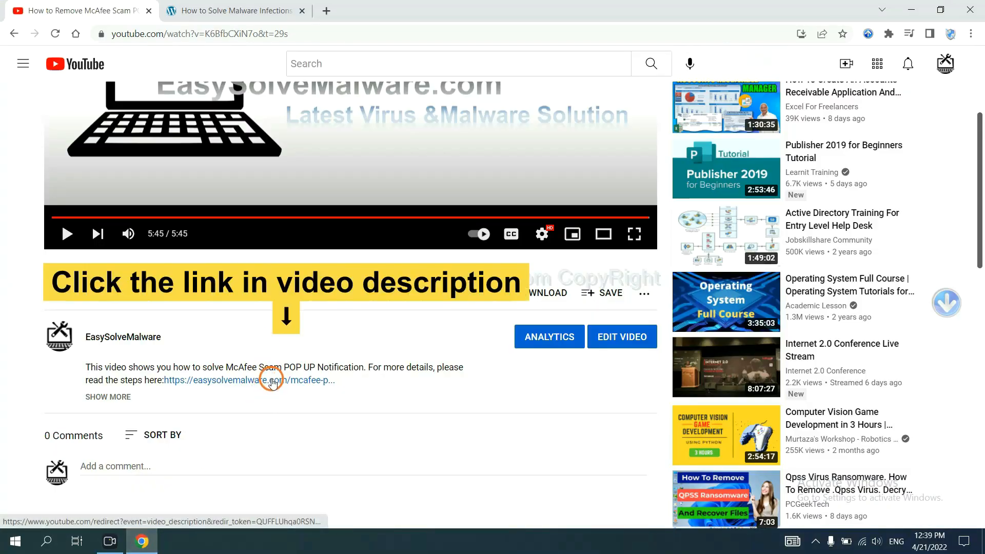
click(258, 380)
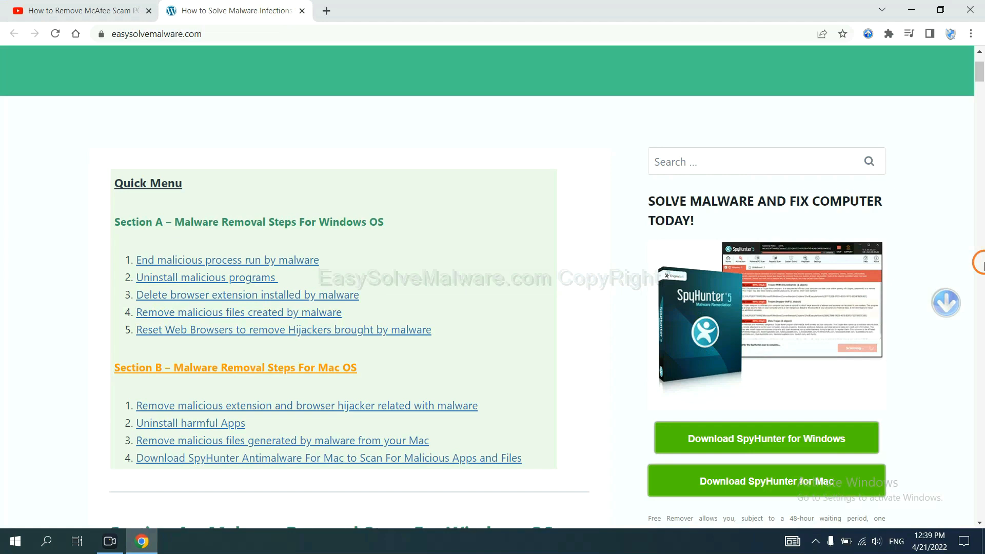
scroll(down, 3)
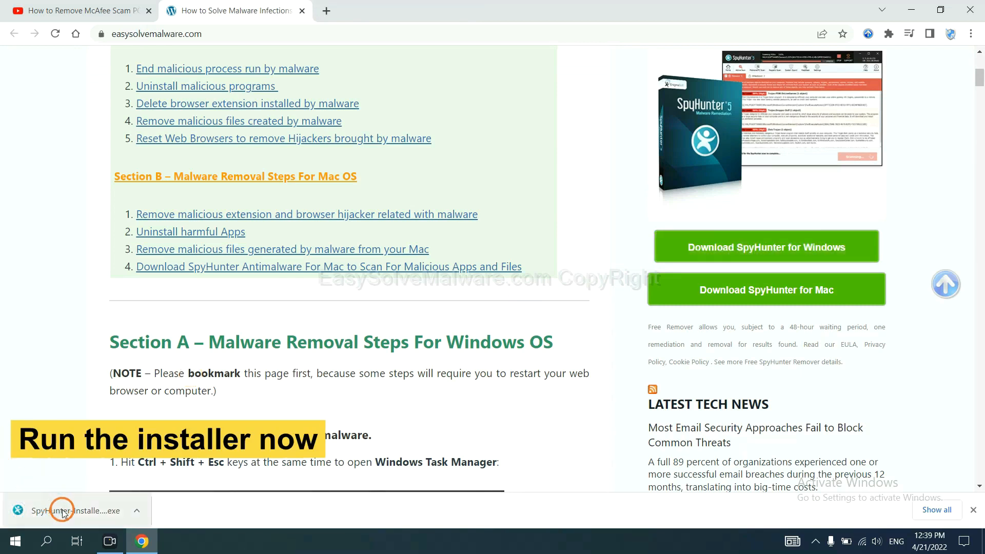
Run the downloaded SpyHunter 5 installer in English, accept the license and install
click(68, 510)
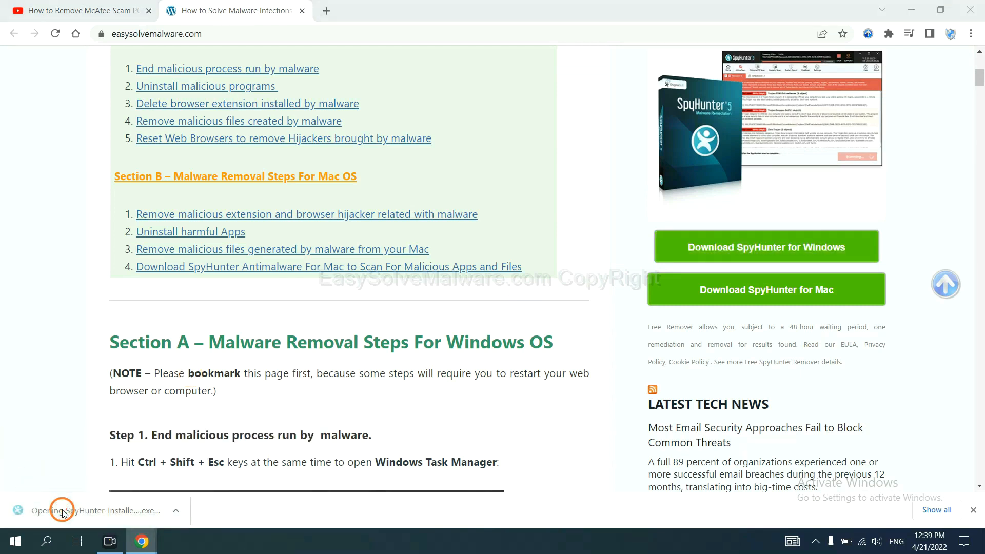
click(66, 512)
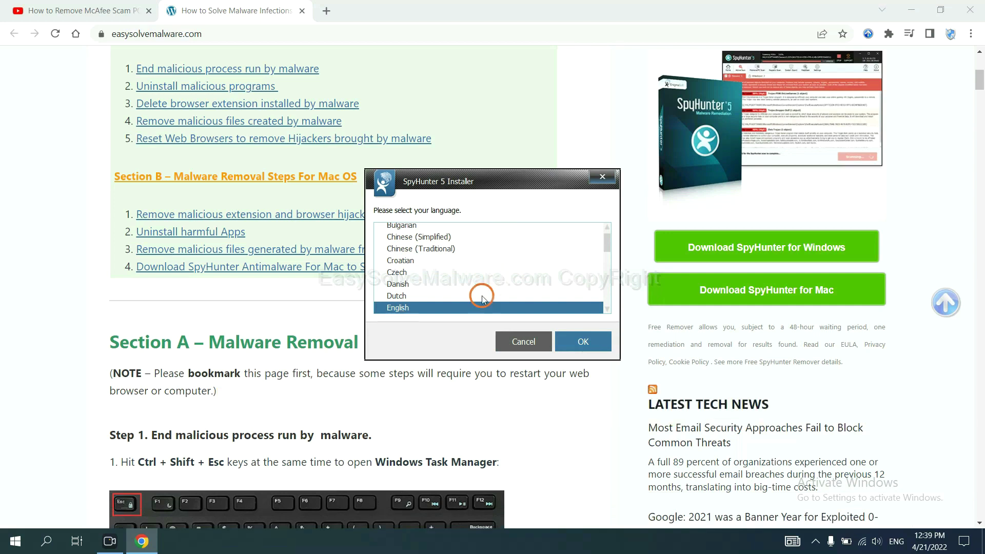
click(581, 341)
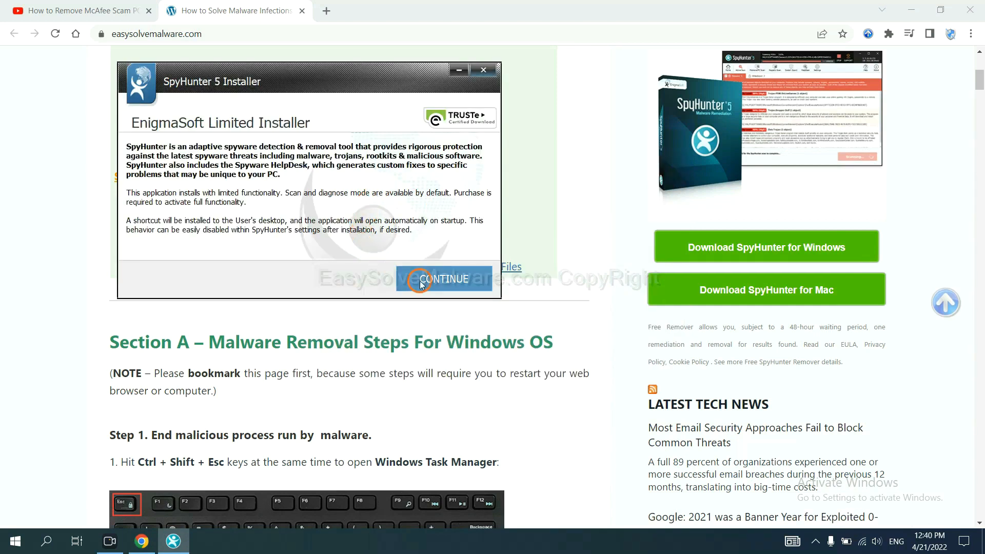
click(444, 280)
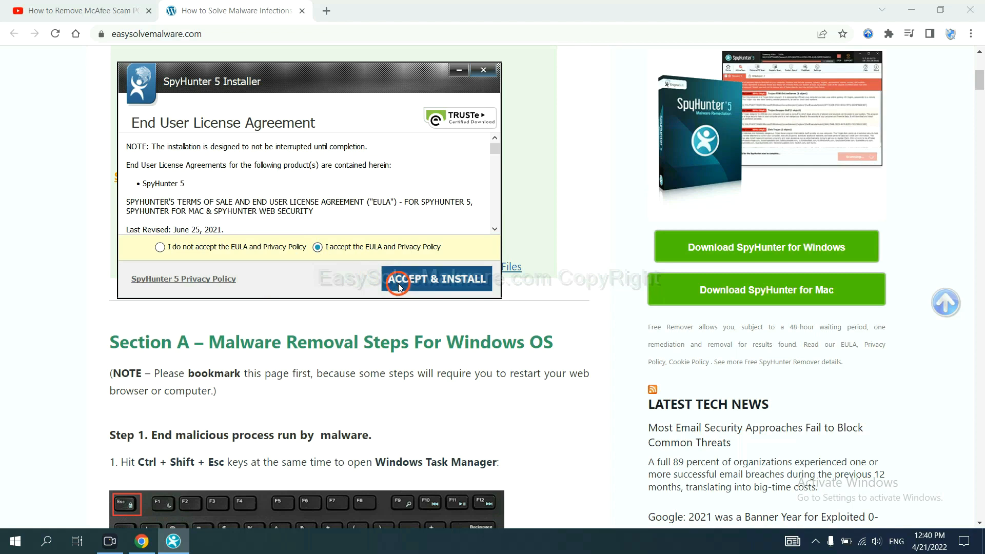
click(438, 278)
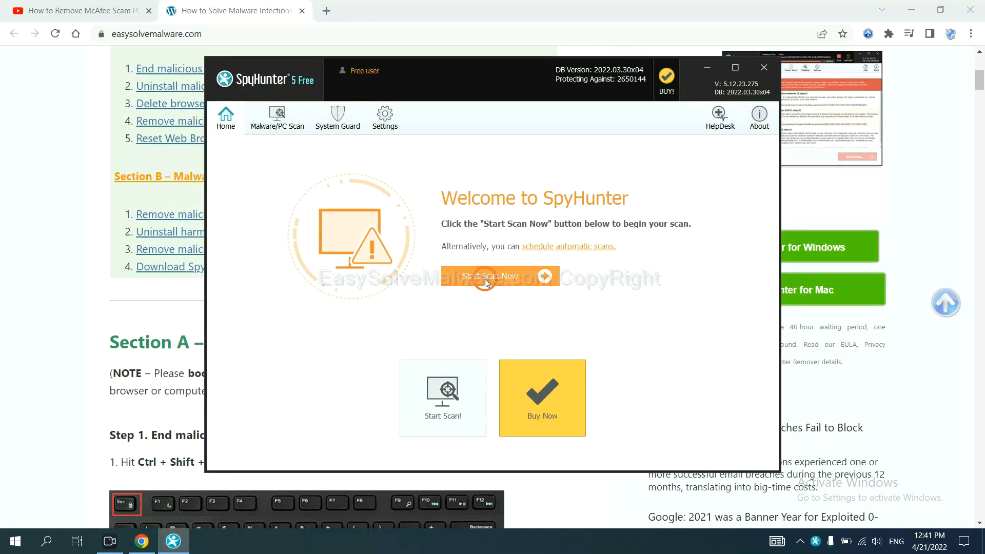
mouse_move(588, 299)
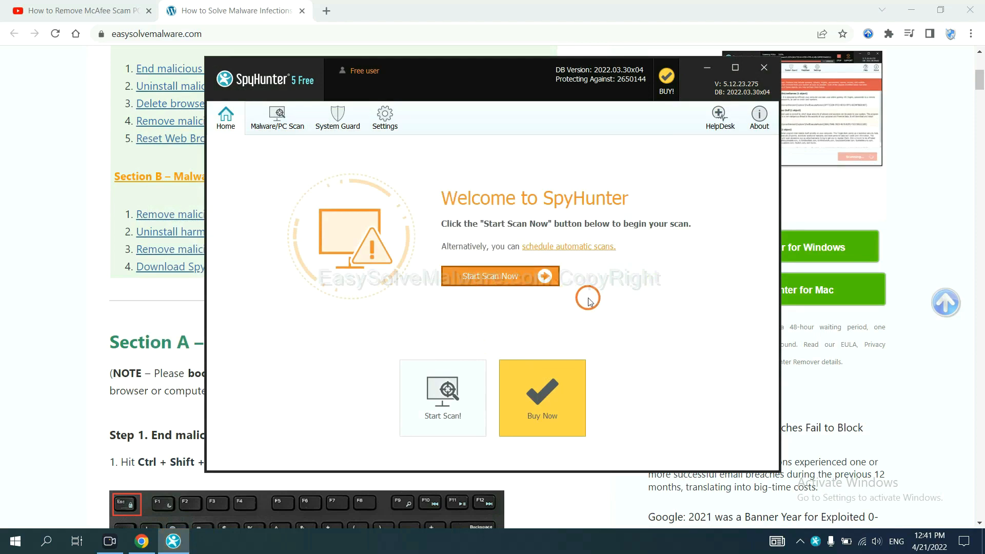
Run a SpyHunter scan and proceed from the detected unknown startup object to the registration prompt
click(490, 277)
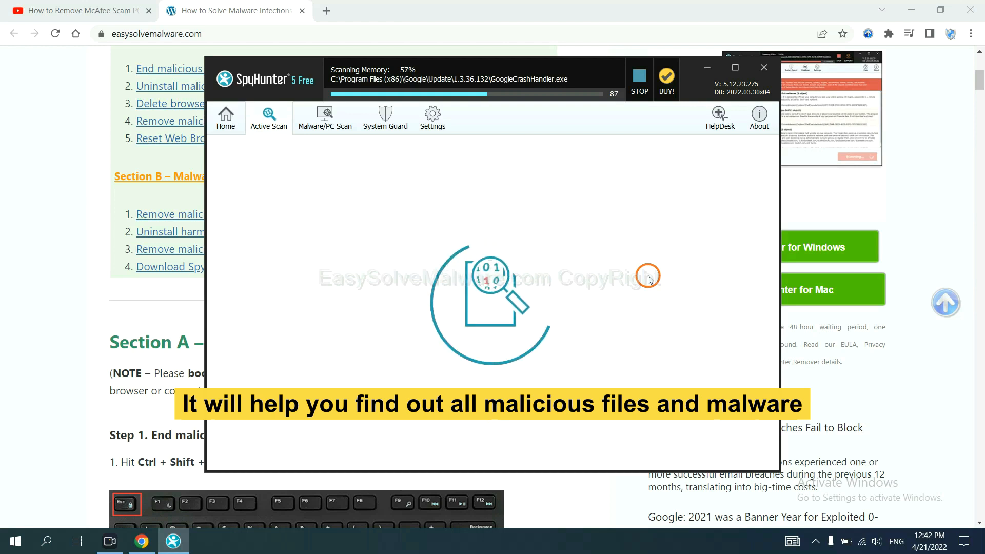
click(639, 74)
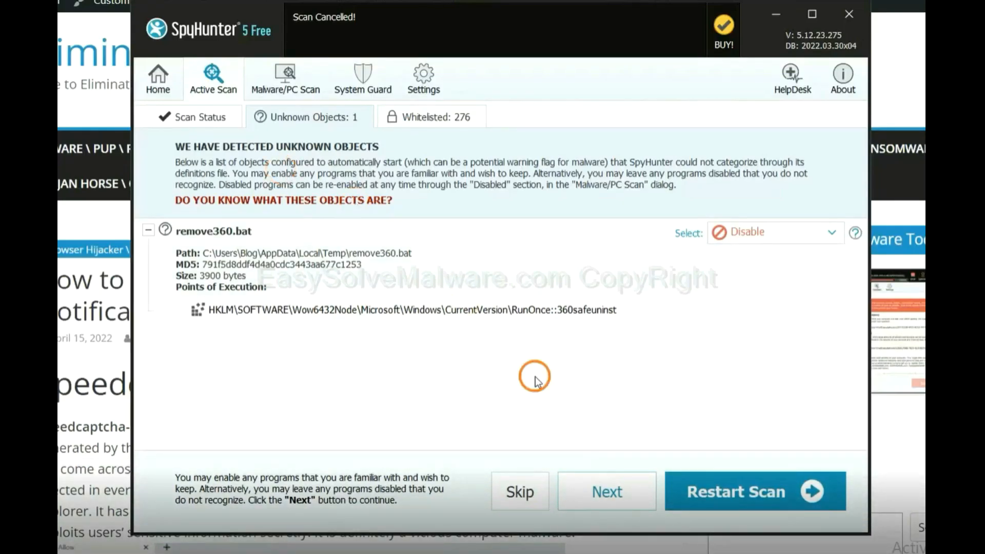
click(606, 490)
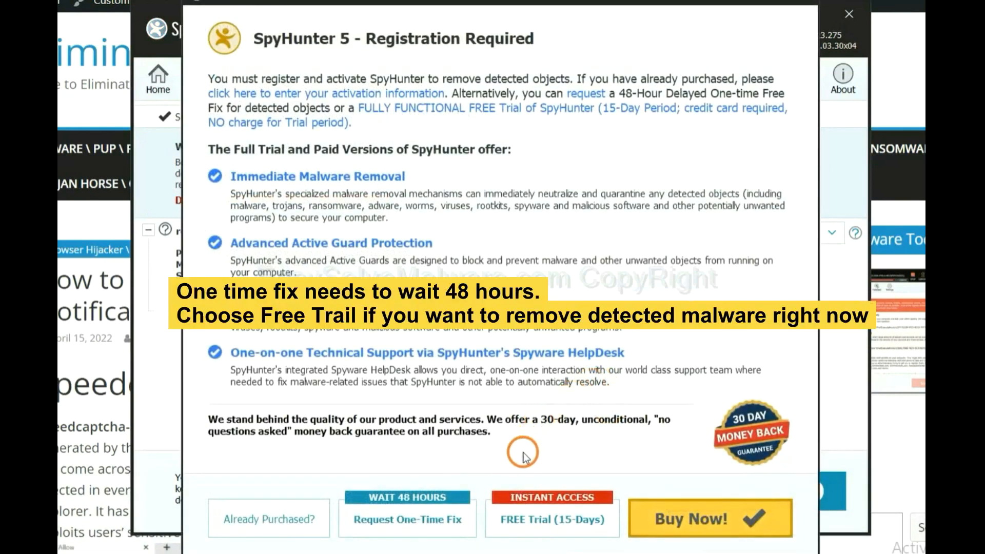
mouse_move(536, 453)
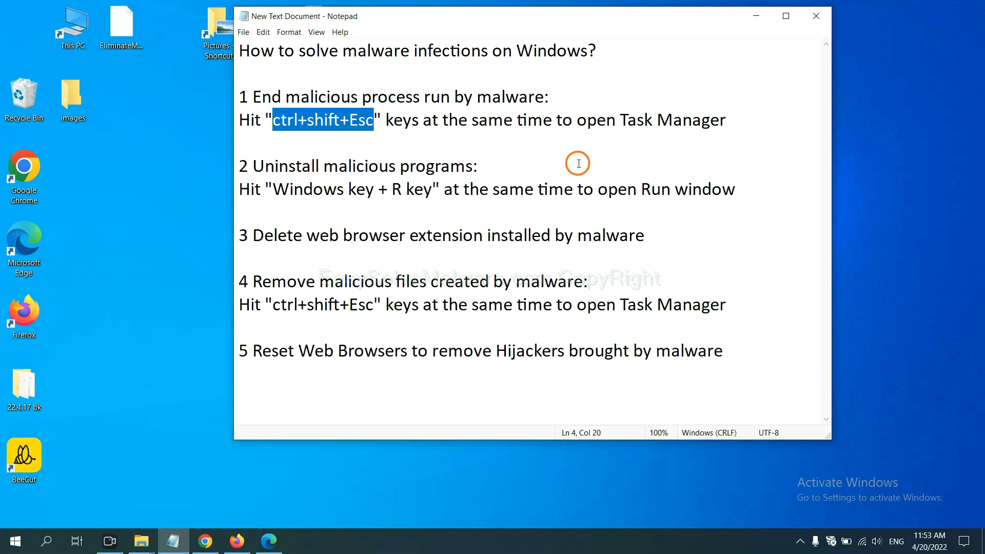
Highlight step 1's Ctrl+Shift+Esc shortcut in the notes and bring up Task Manager
click(358, 120)
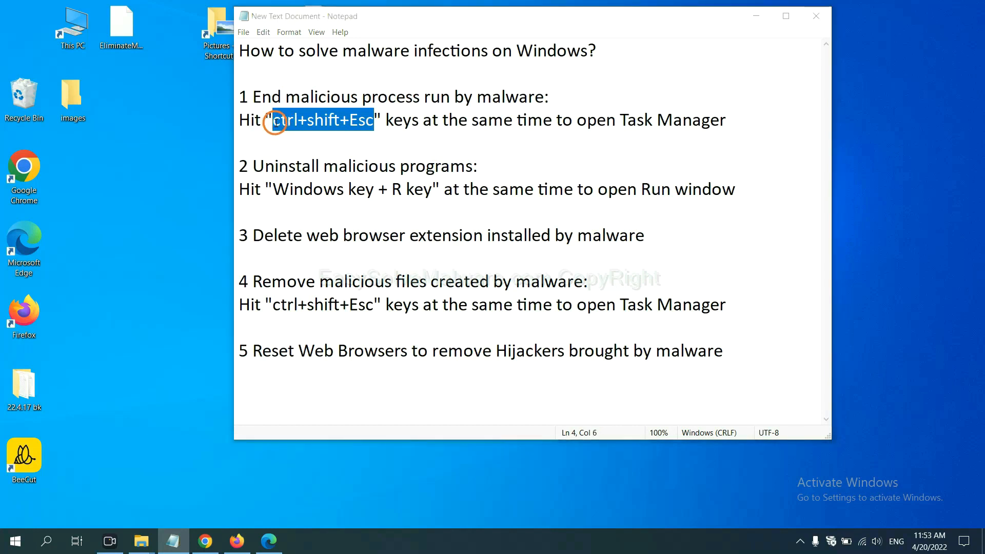
key(ctrl+shift+esc)
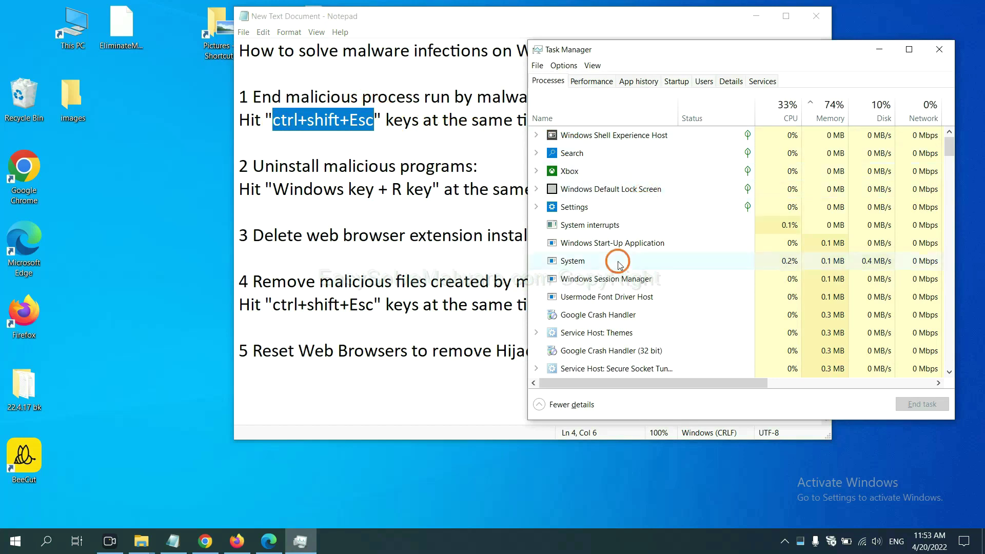
mouse_move(658, 247)
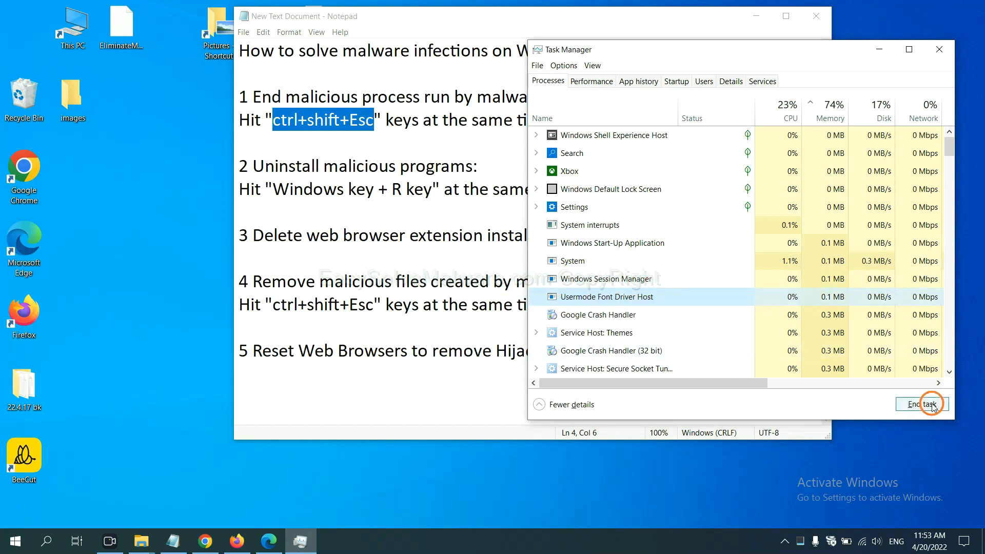
End the Usermode Font Driver Host process from the Processes list
click(939, 50)
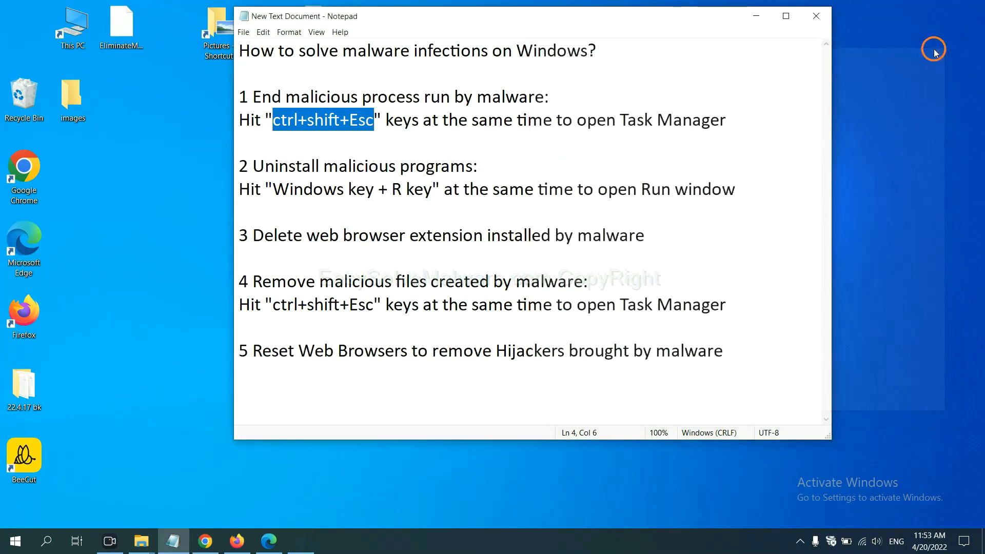
Highlight step 2's Windows key + R shortcut in the notes and bring up the Run dialog
click(450, 189)
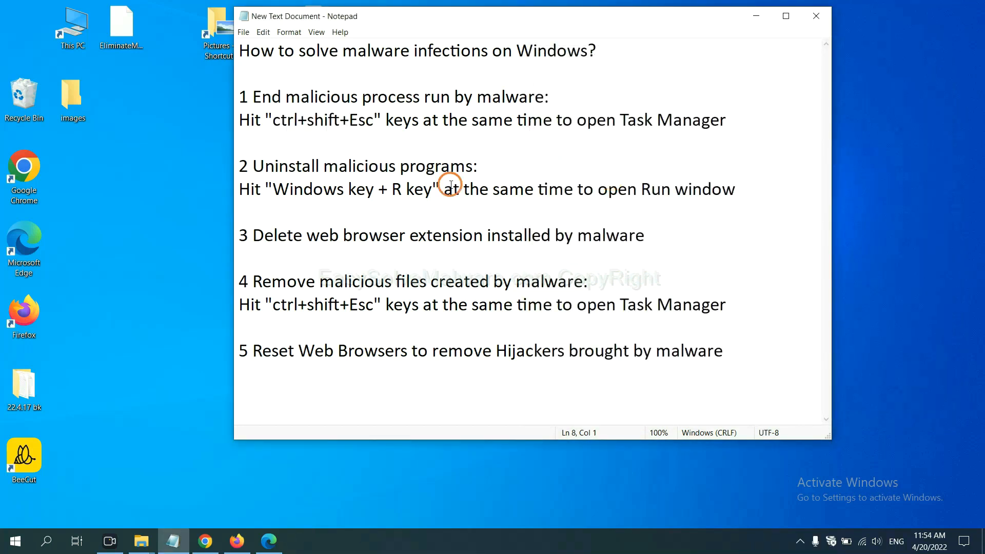
click(240, 212)
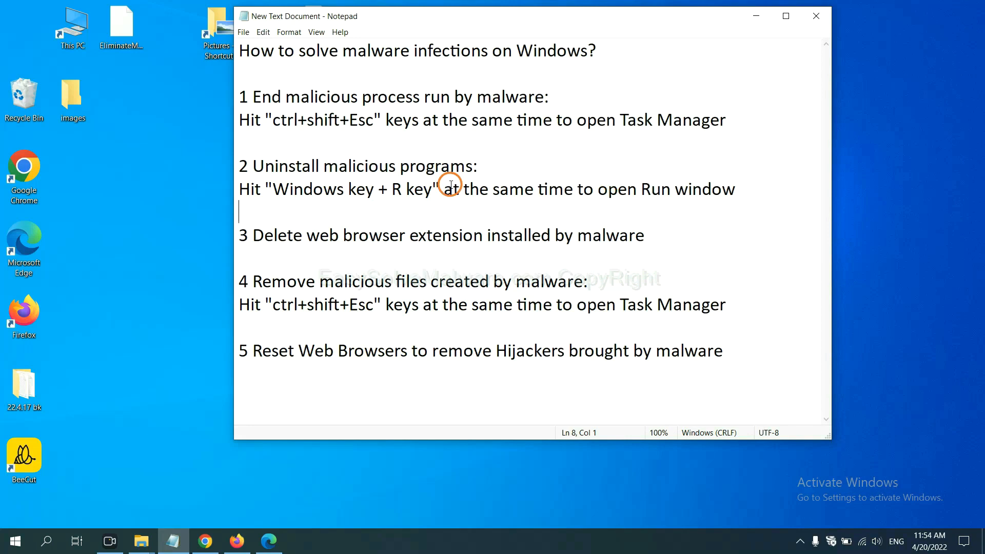
click(278, 189)
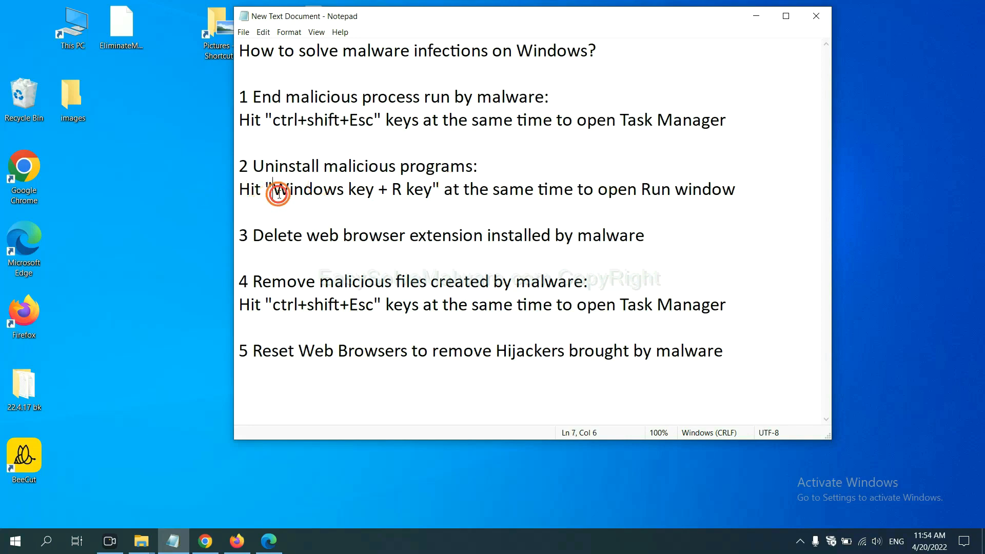
drag(273, 189, 433, 189)
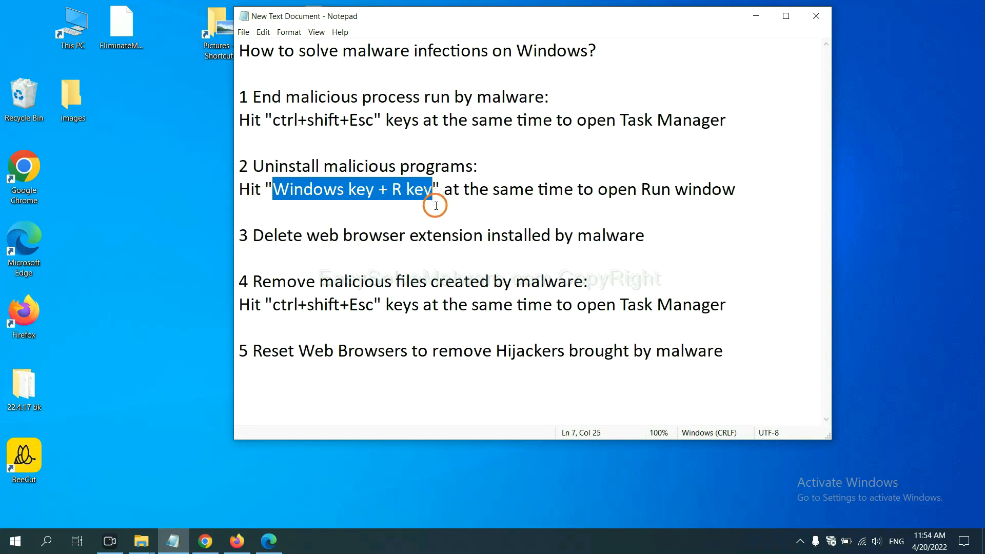
key(Win+r)
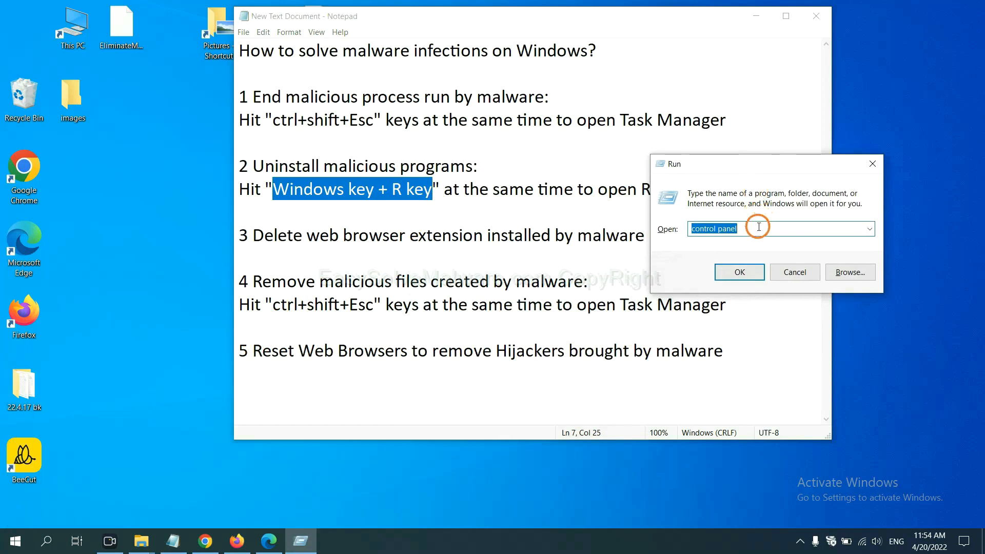
Launch Control Panel from the Run dialog with 'control panel' entered
click(779, 228)
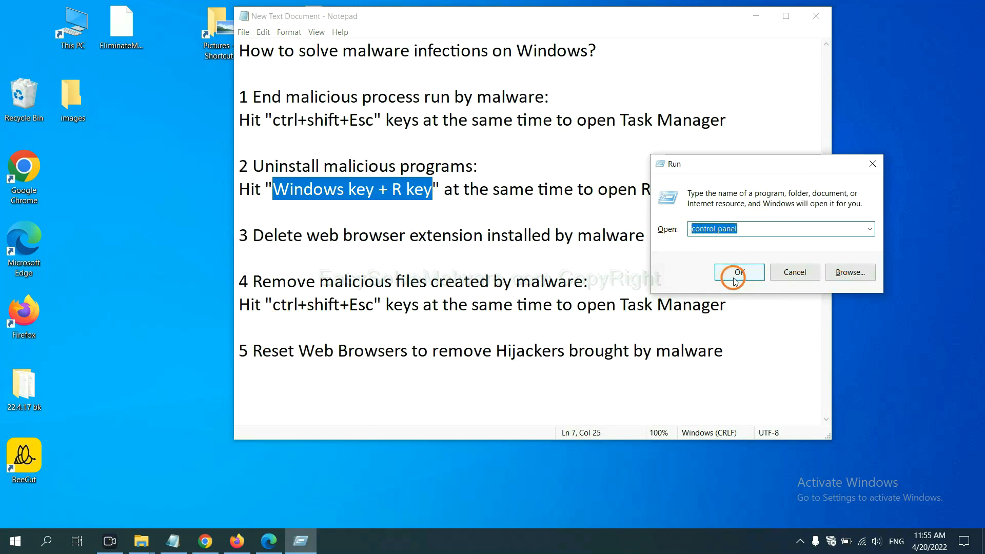
click(738, 272)
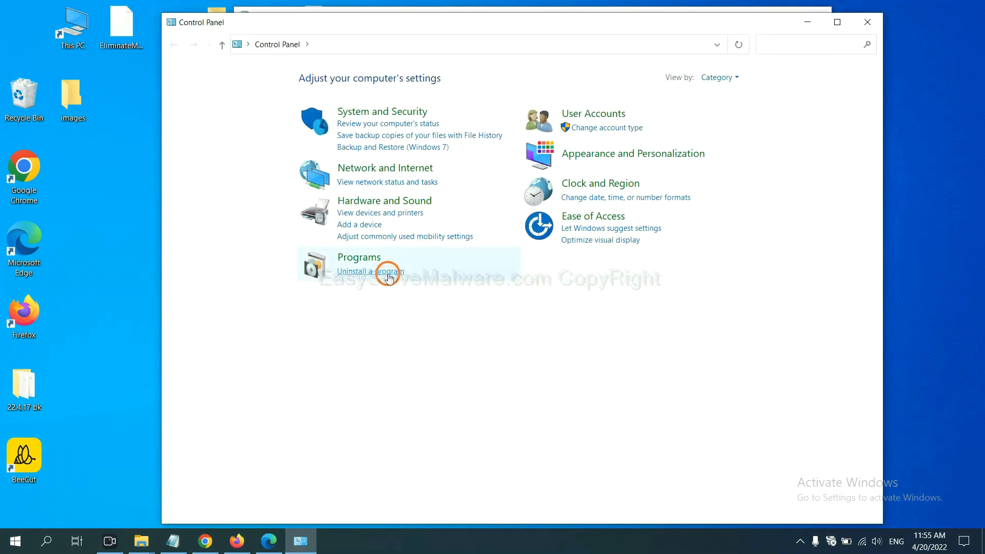
In Programs and Features, select Xiph.Org Open Codecs as the program to uninstall
click(371, 271)
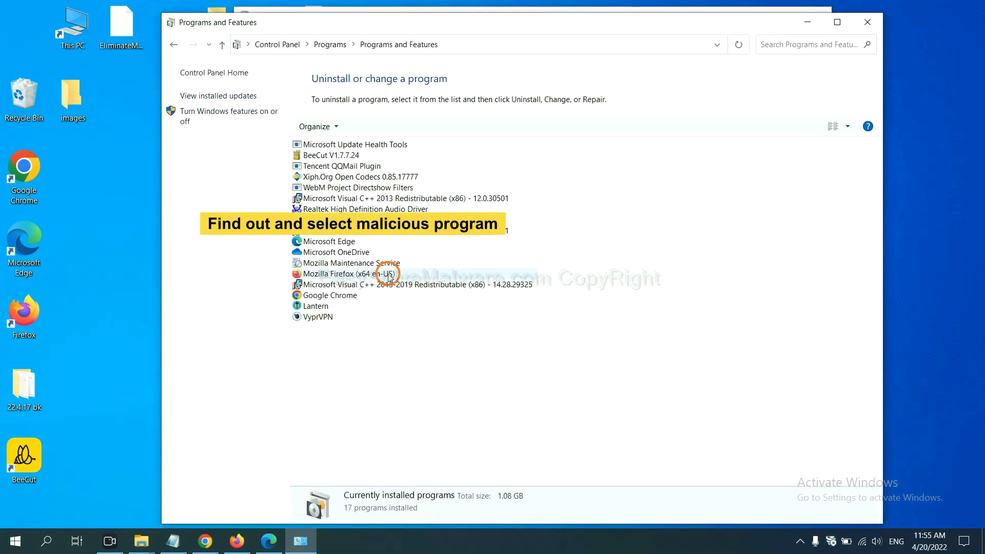
mouse_move(583, 225)
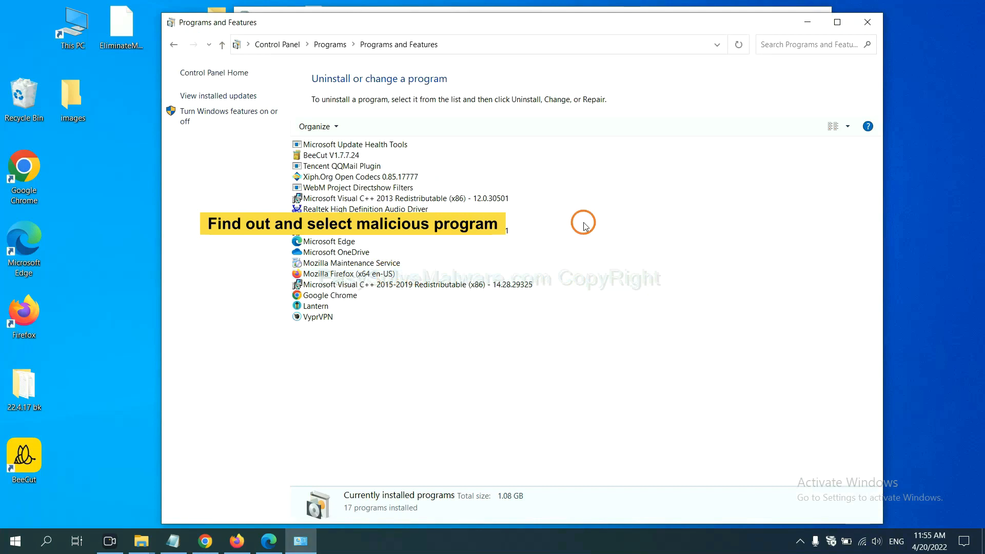
mouse_move(591, 216)
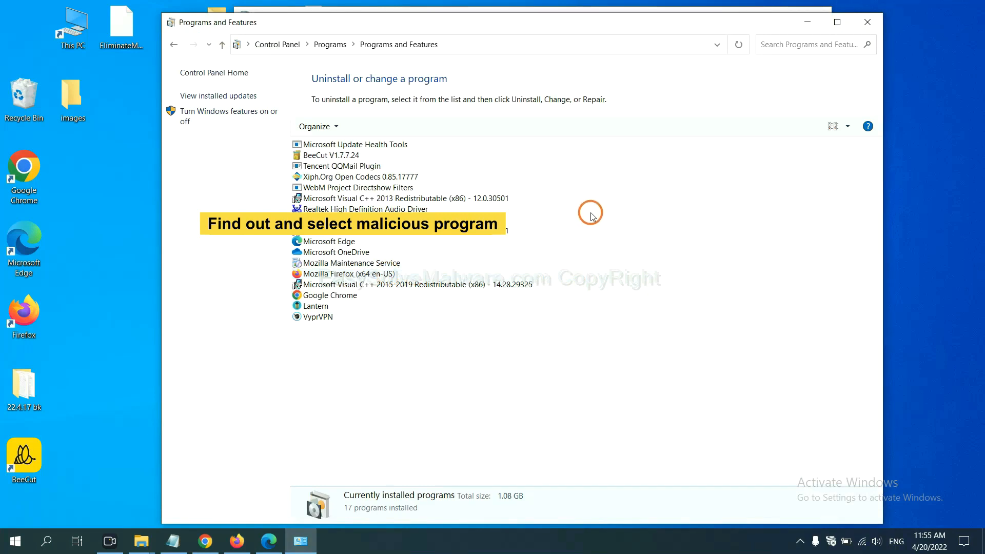
mouse_move(597, 210)
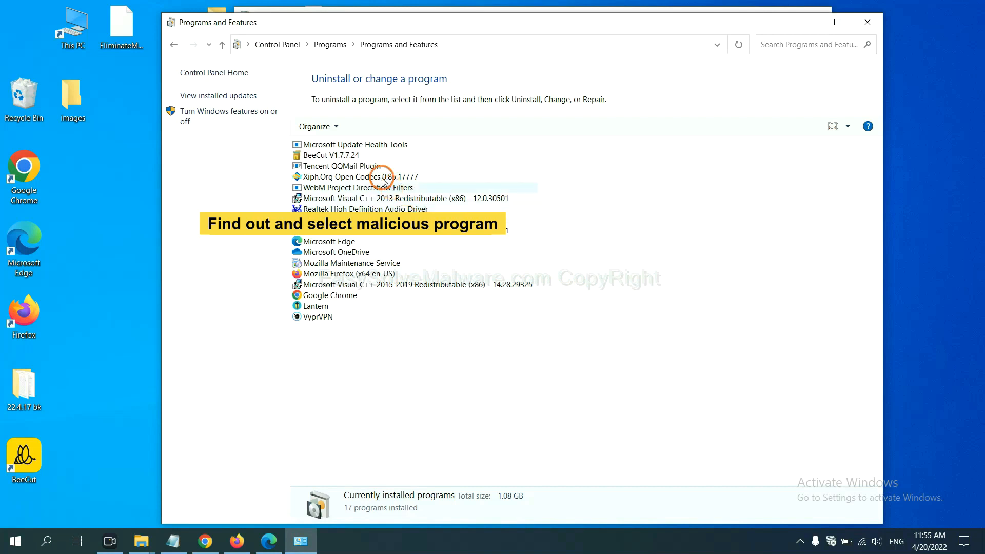
click(355, 176)
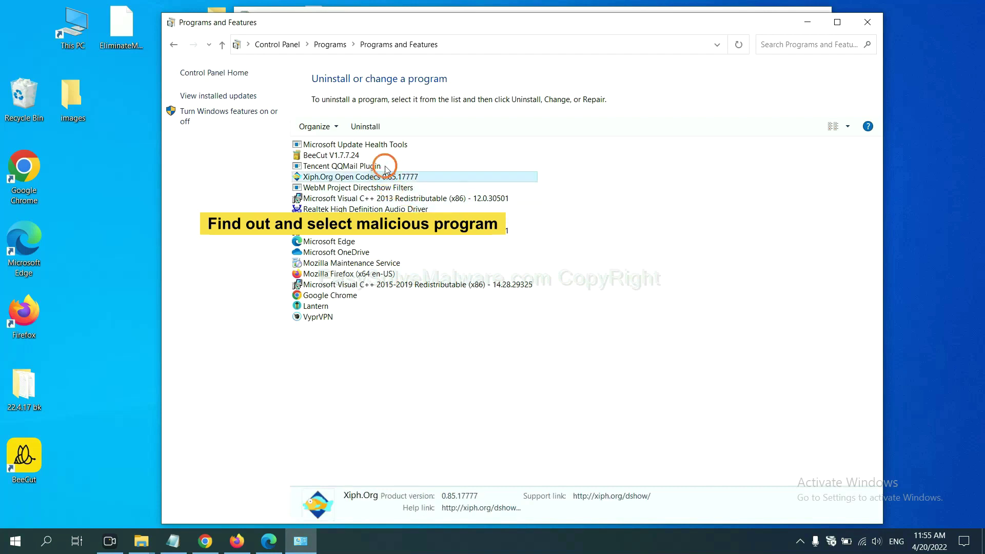
mouse_move(374, 126)
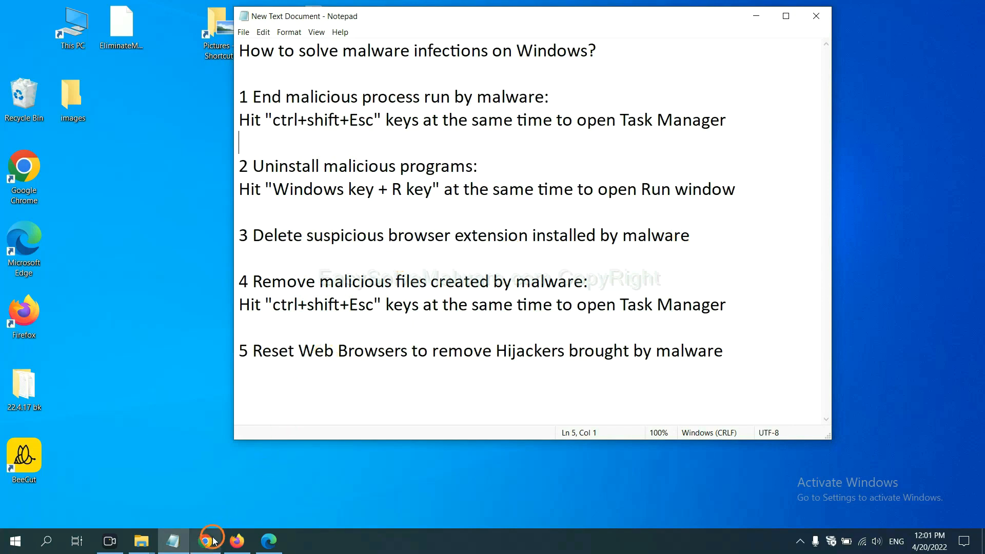
Bring up Chrome's Extensions page via More tools, listing Scroll To Top
click(205, 541)
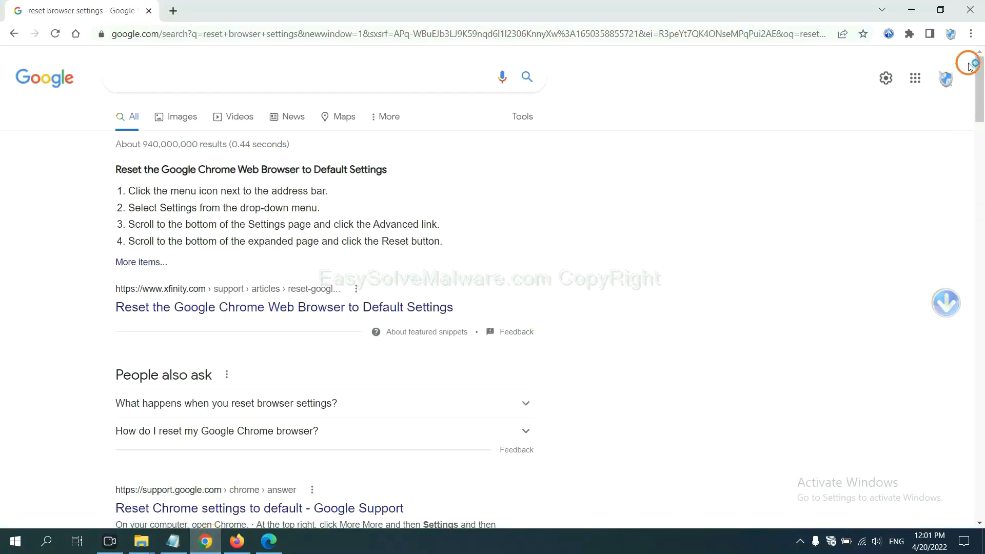
click(970, 34)
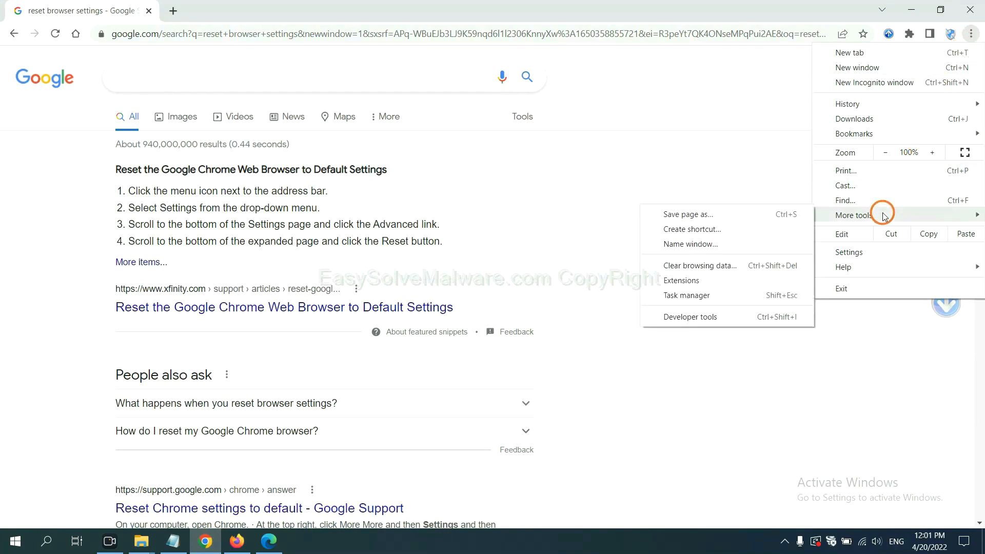
mouse_move(723, 280)
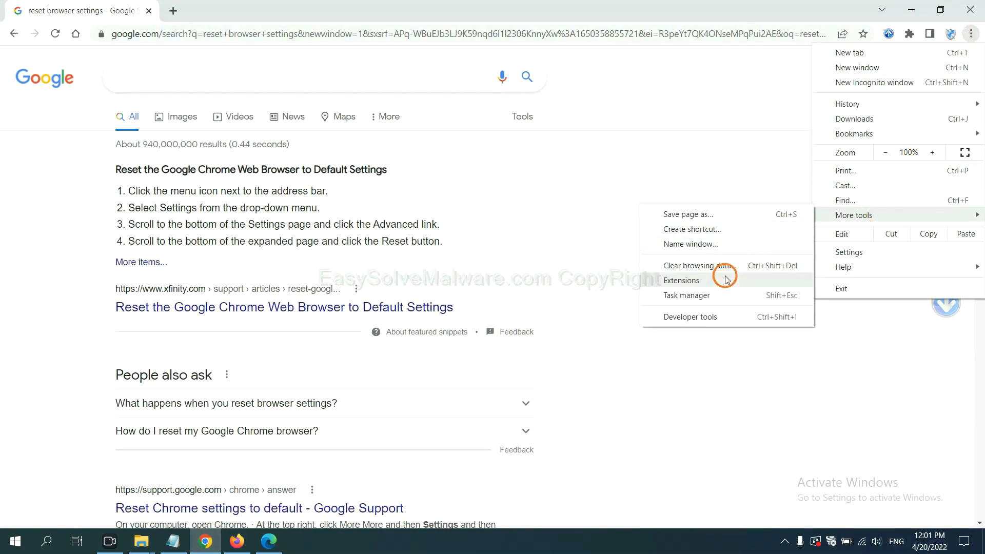
click(681, 280)
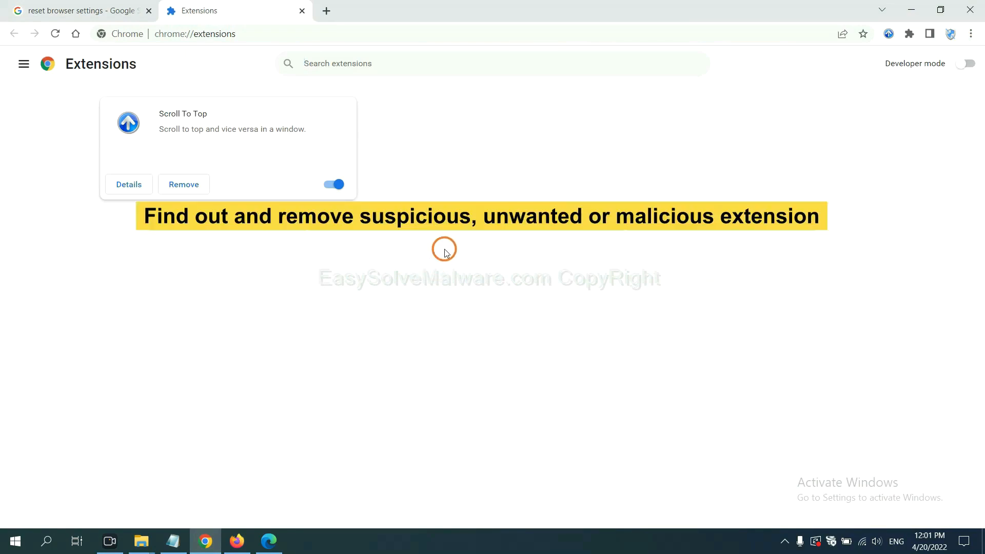
mouse_move(184, 184)
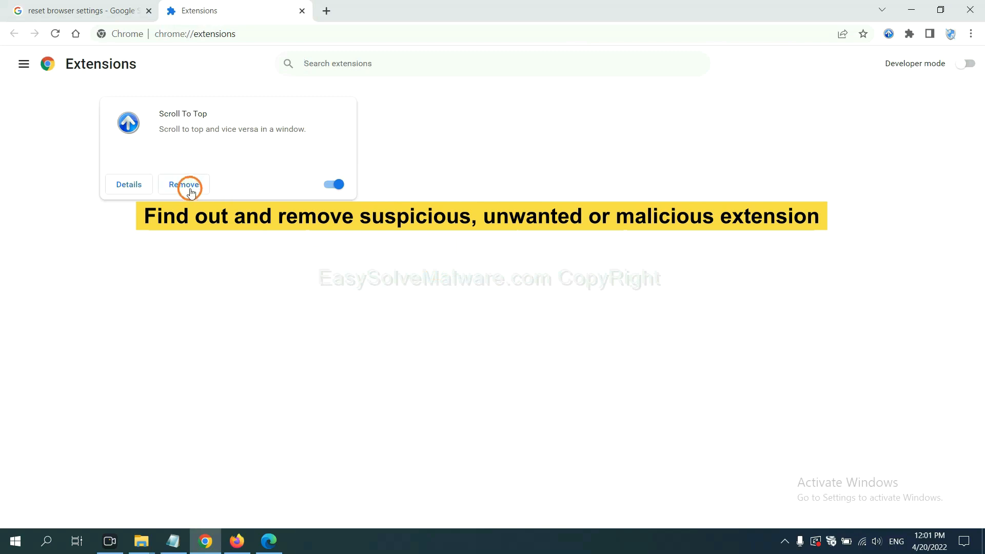
Show the Firefox Add-ons Manager and the action menu for GIPHY for Firefox
click(235, 541)
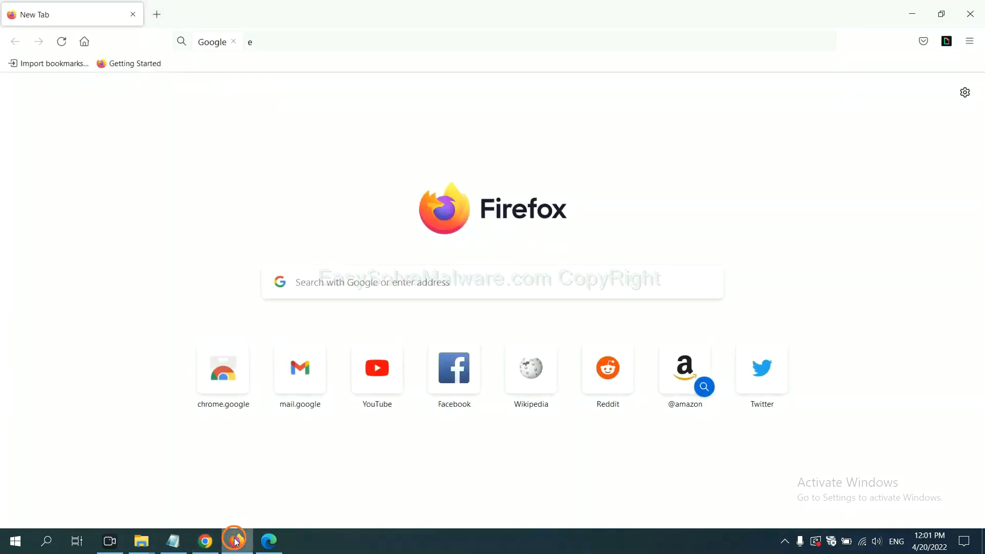
click(970, 41)
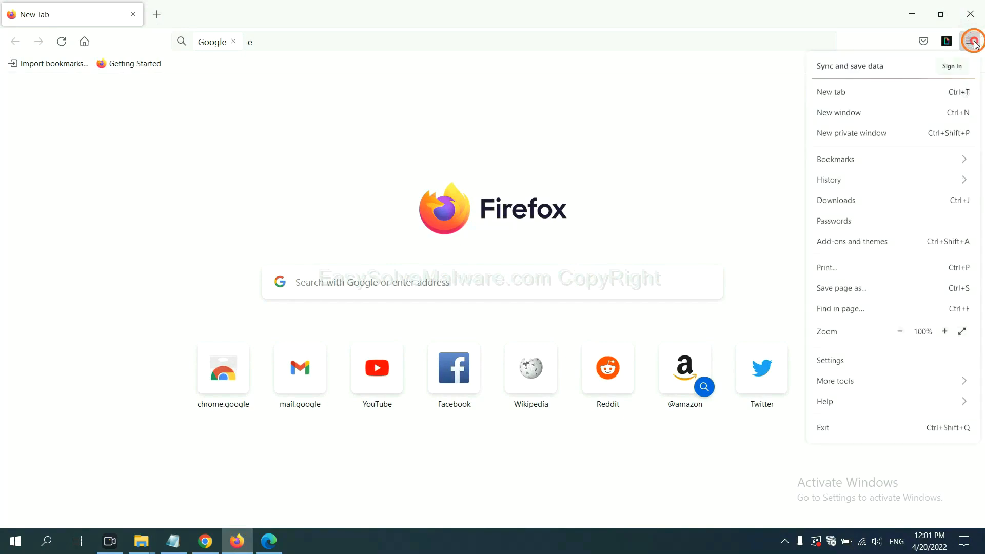
mouse_move(895, 159)
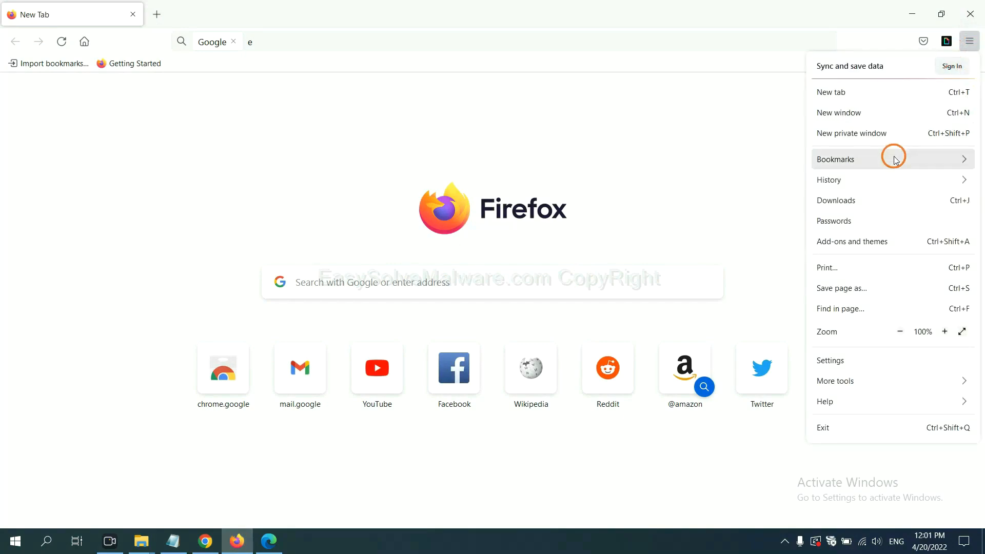
mouse_move(863, 245)
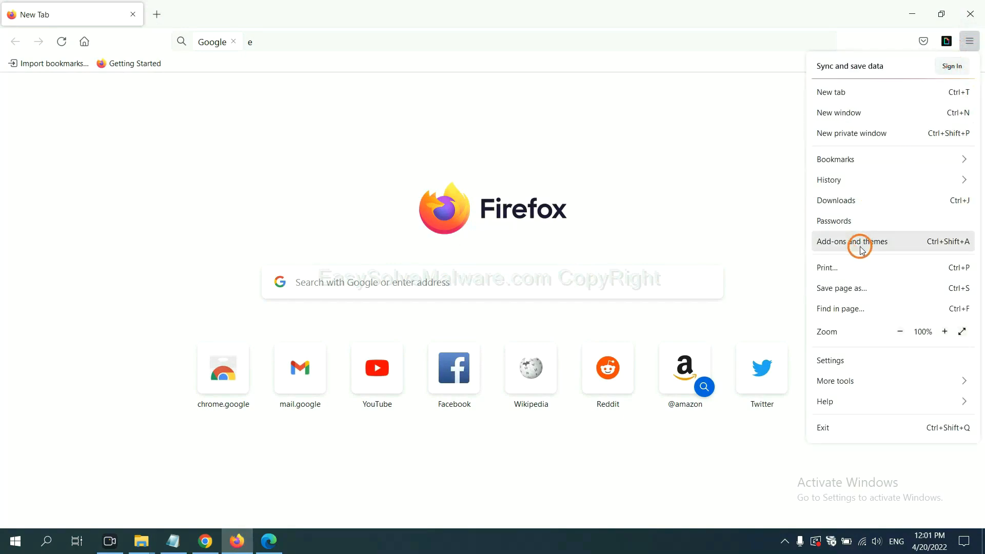
click(852, 242)
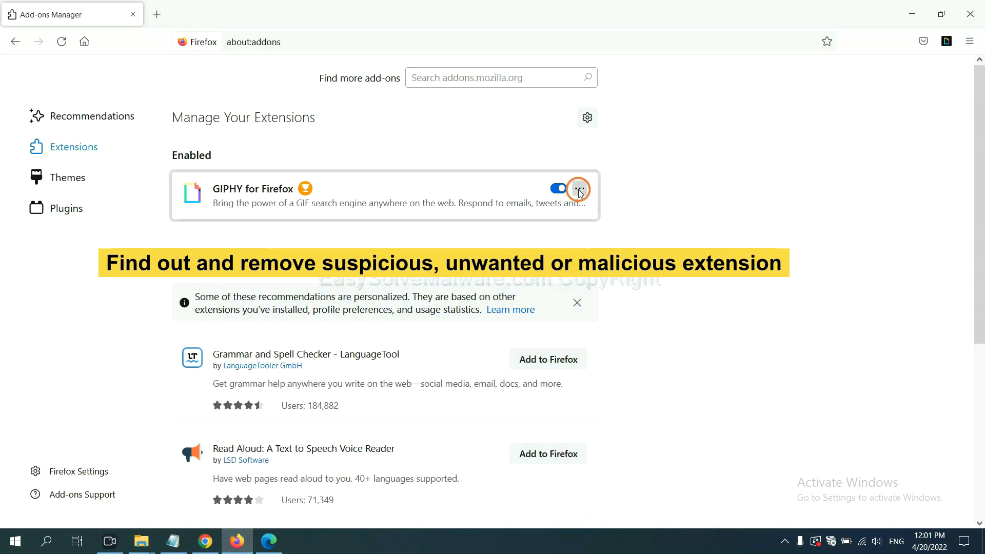
click(579, 188)
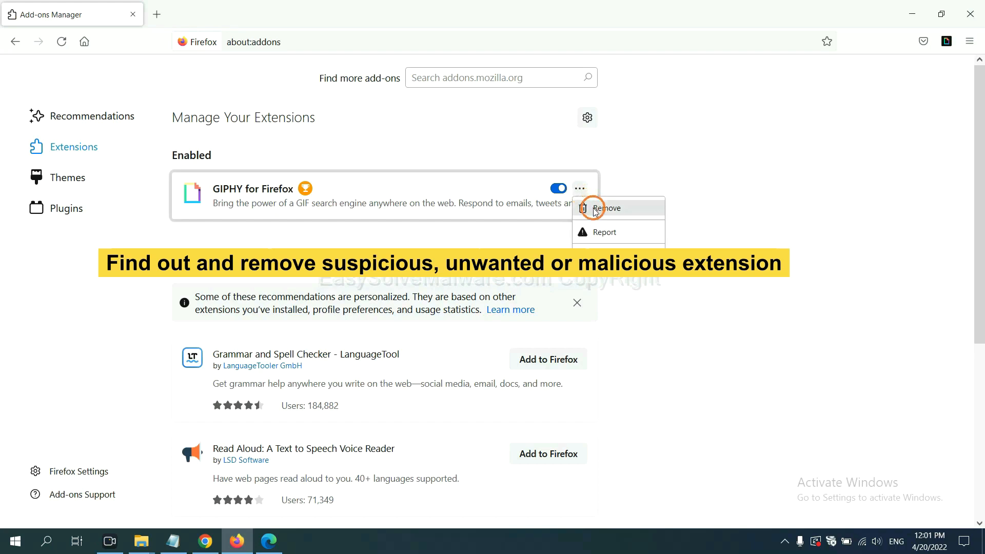
mouse_move(268, 541)
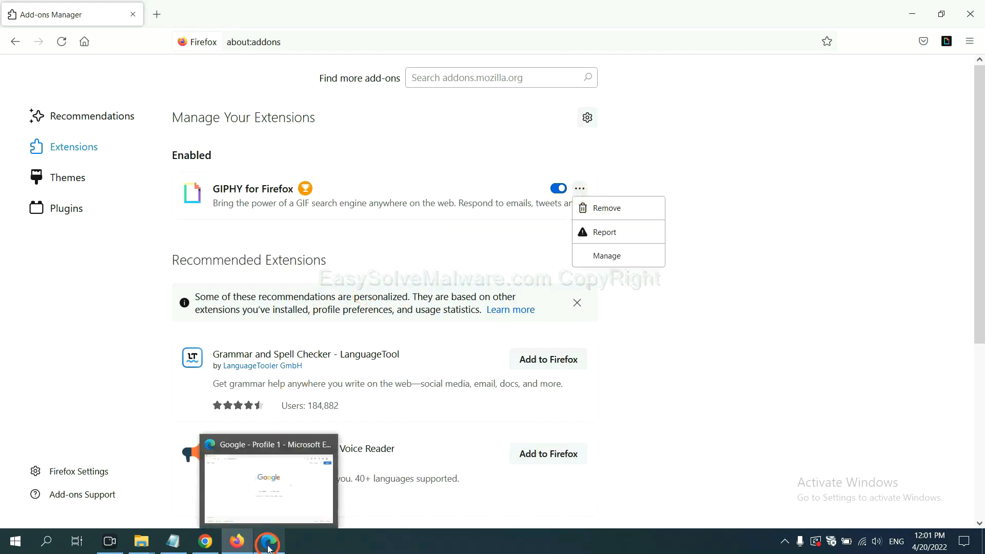
Remove the ArcVpn Free Fast VPN Proxy extension from Edge's Extensions page
click(267, 483)
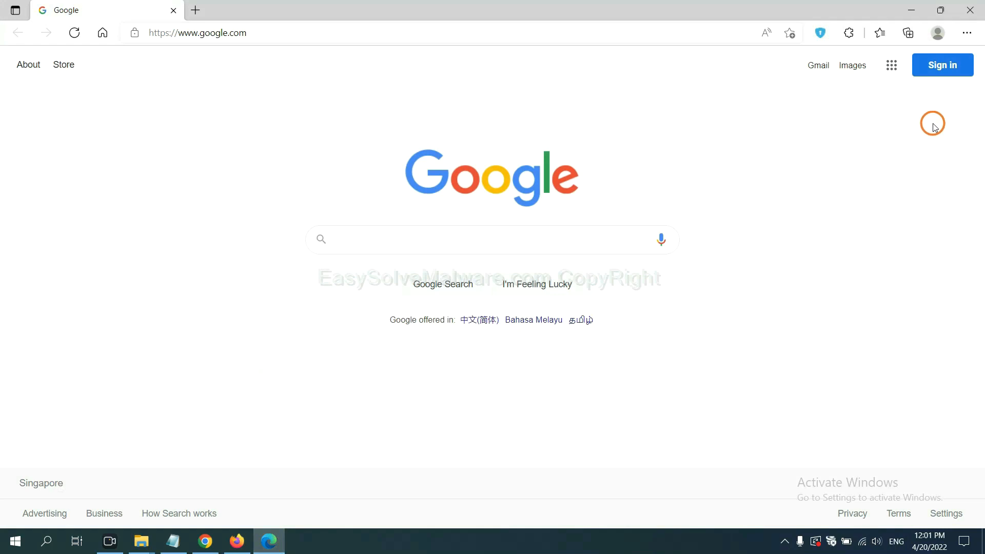
click(966, 33)
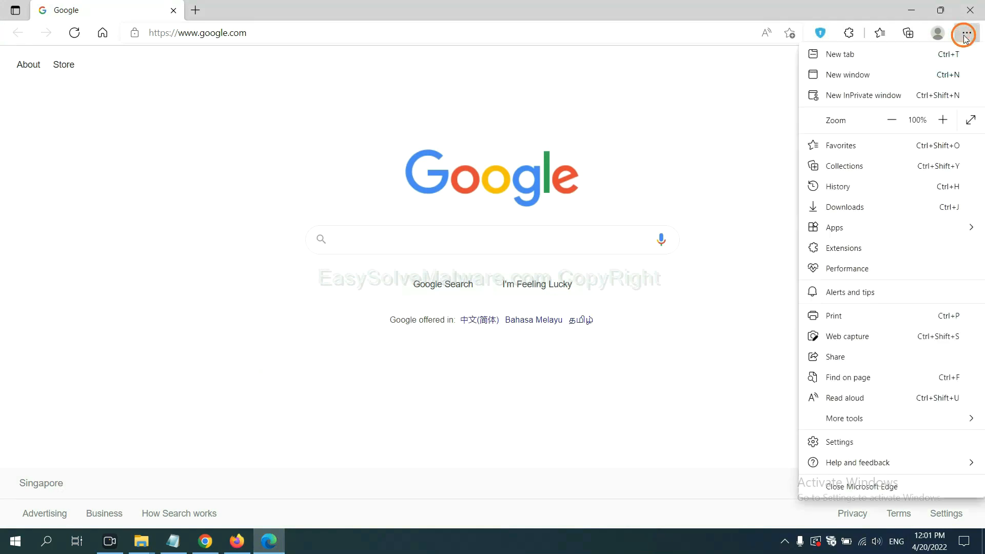
mouse_move(847, 228)
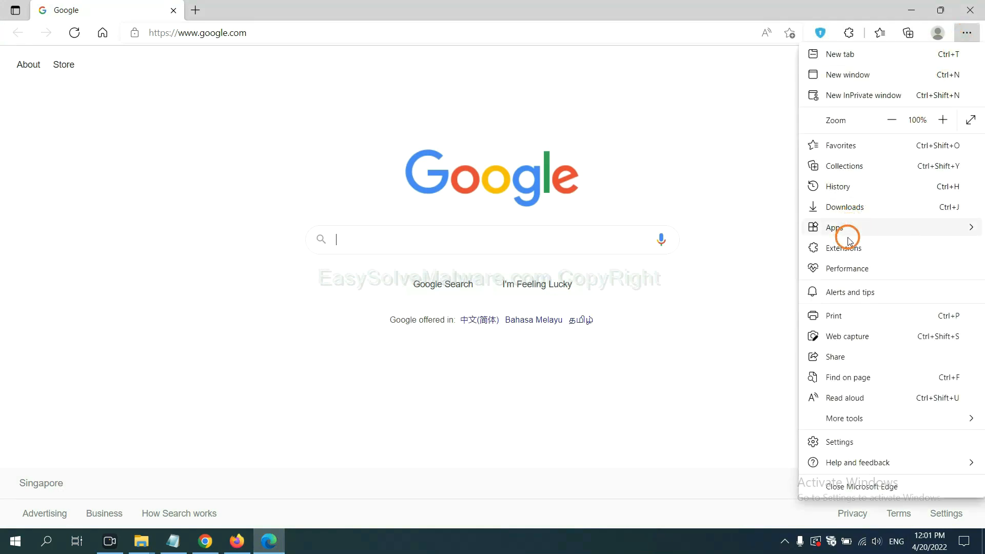
mouse_move(849, 248)
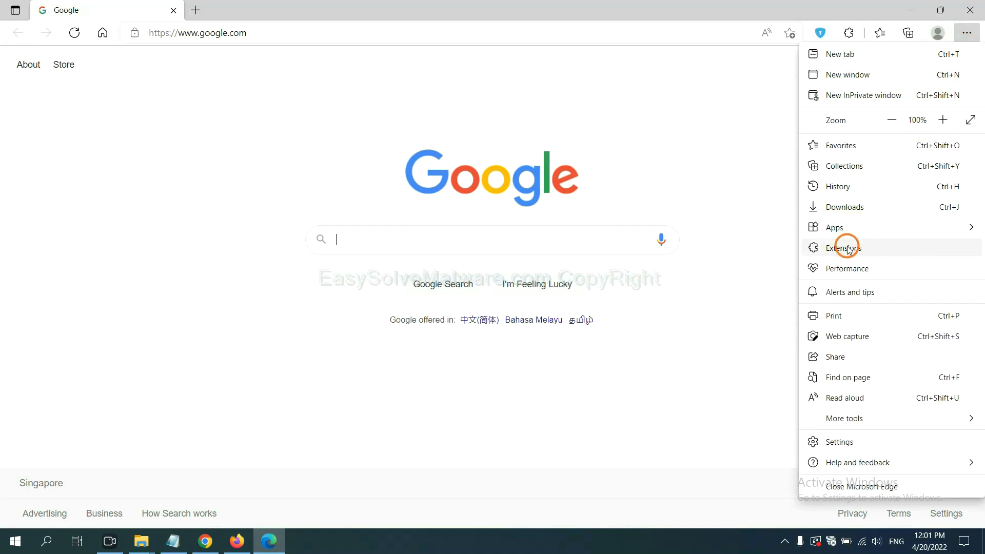
click(845, 247)
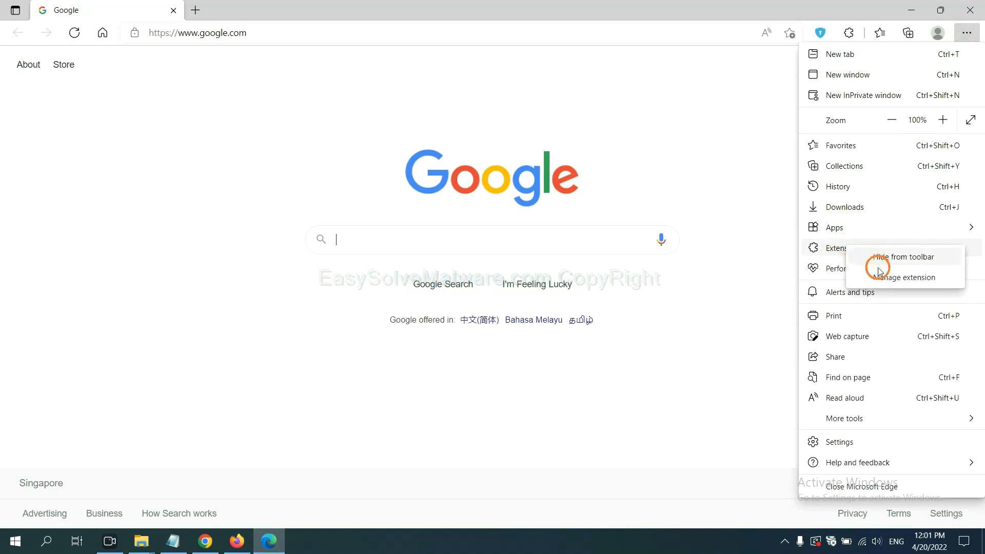
mouse_move(886, 277)
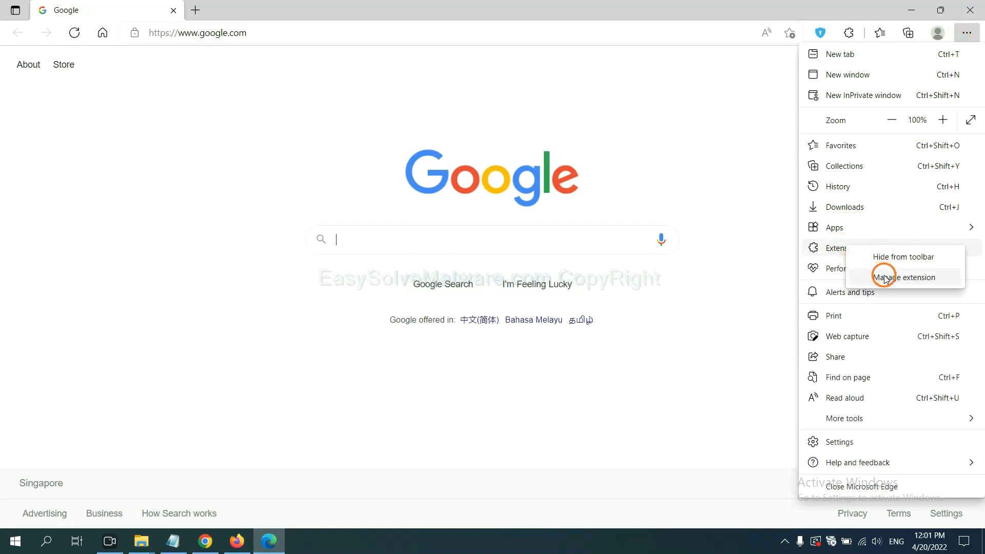
click(903, 277)
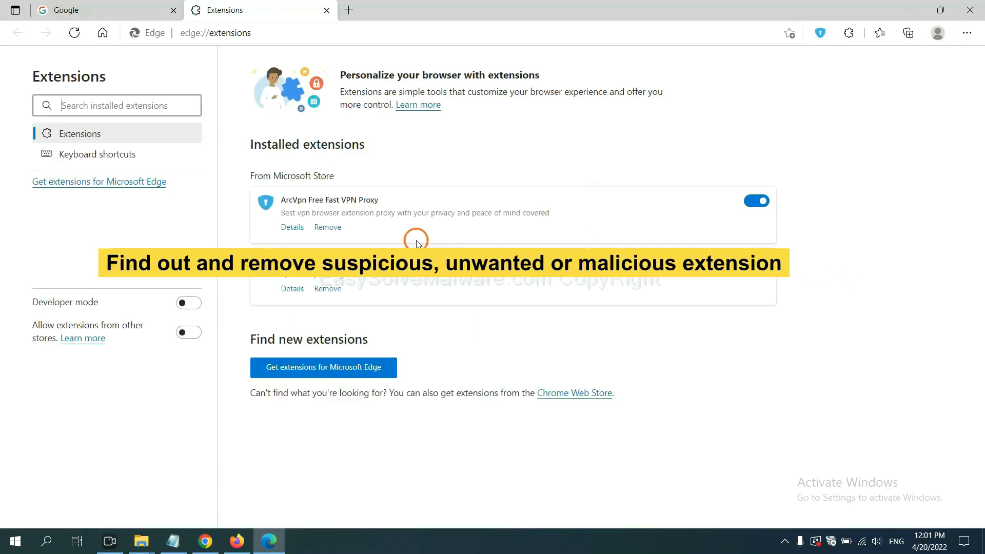
mouse_move(409, 242)
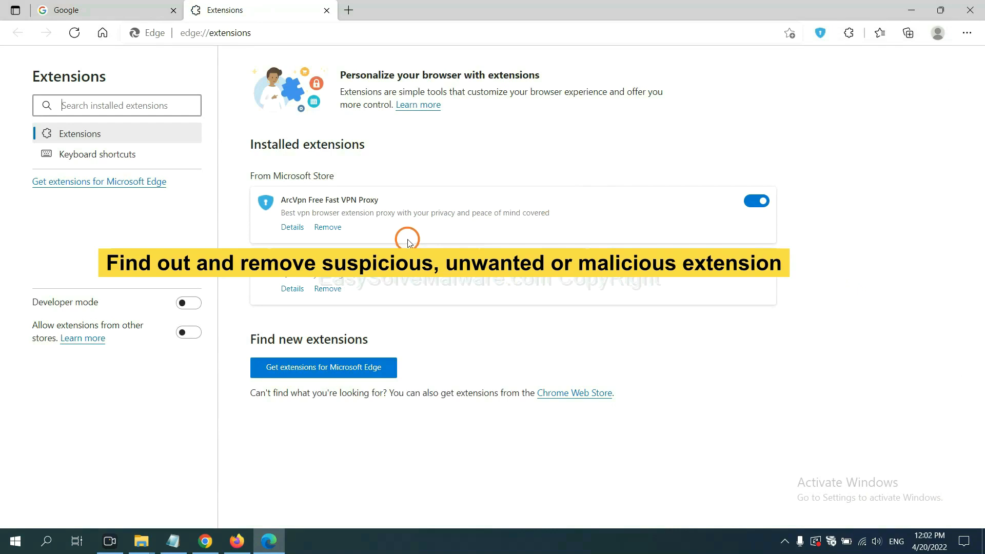
mouse_move(327, 227)
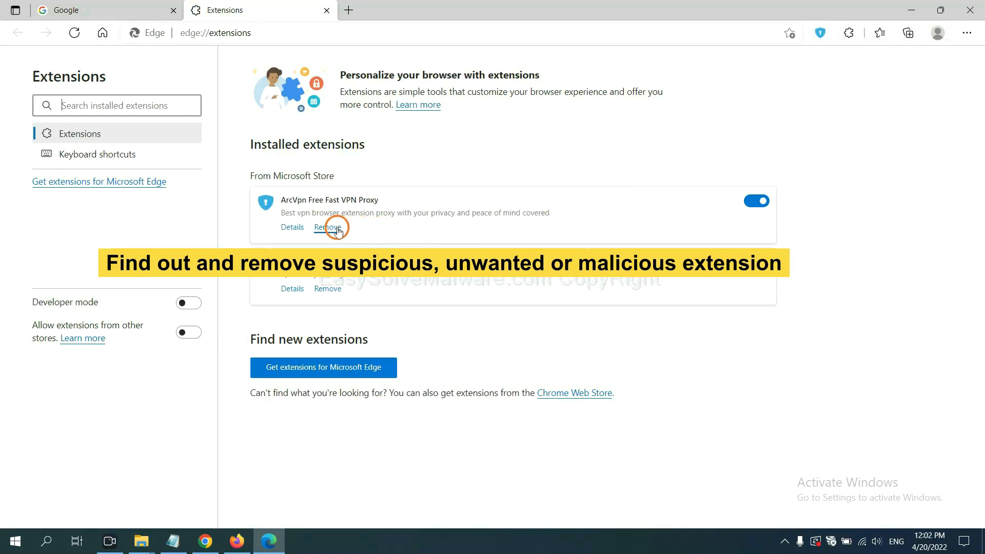
click(328, 227)
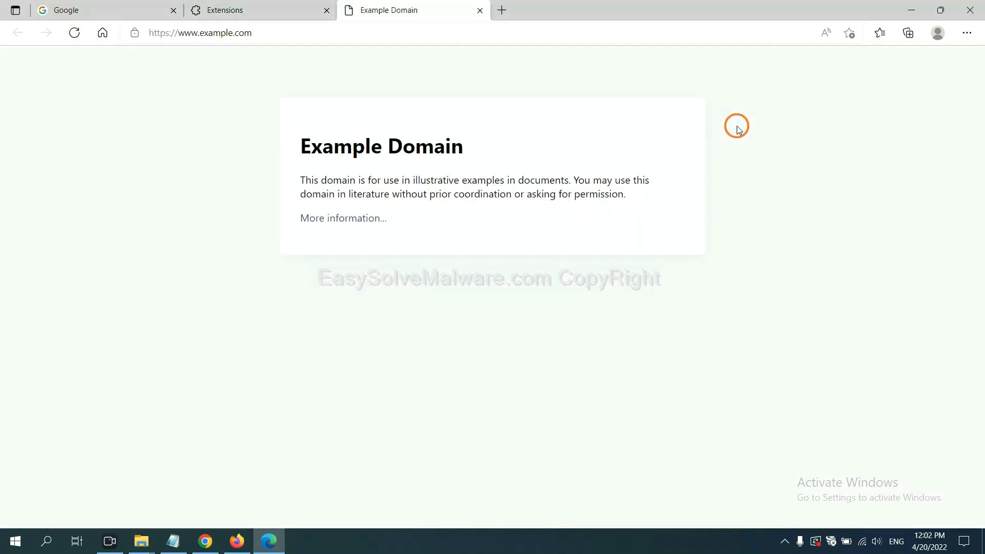
mouse_move(691, 247)
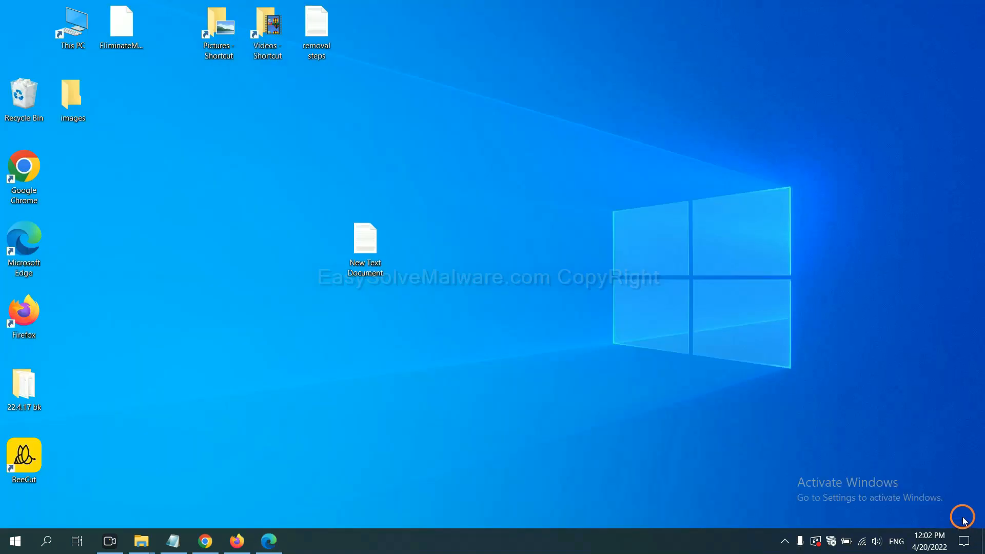
Reopen the New Text Document notes at step 4 on removing malicious files via Run and regedit
double_click(364, 245)
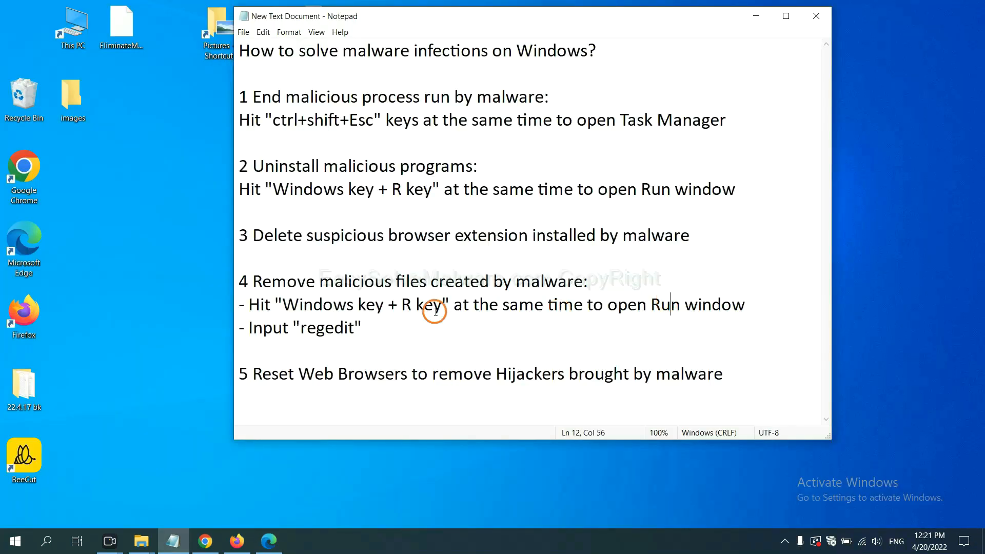
mouse_move(415, 281)
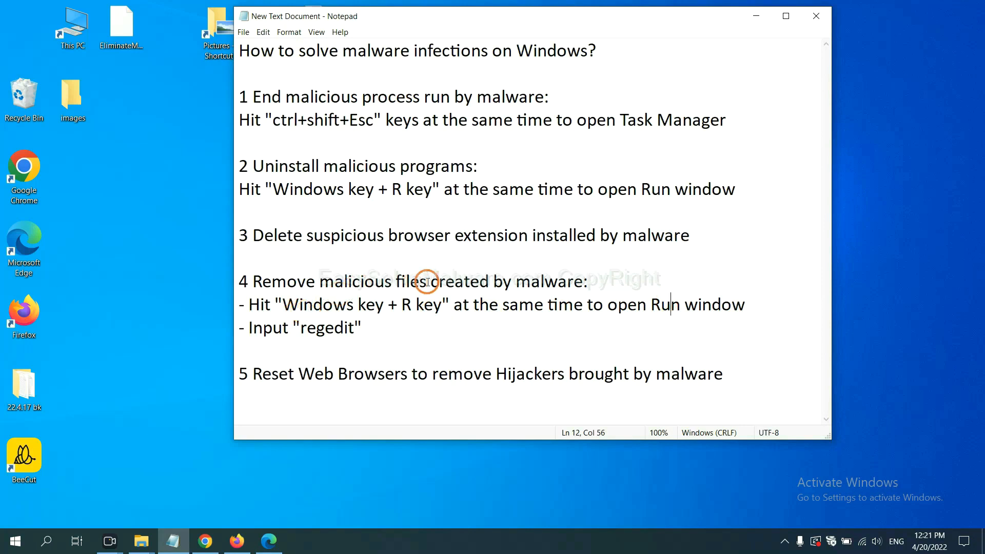
mouse_move(258, 304)
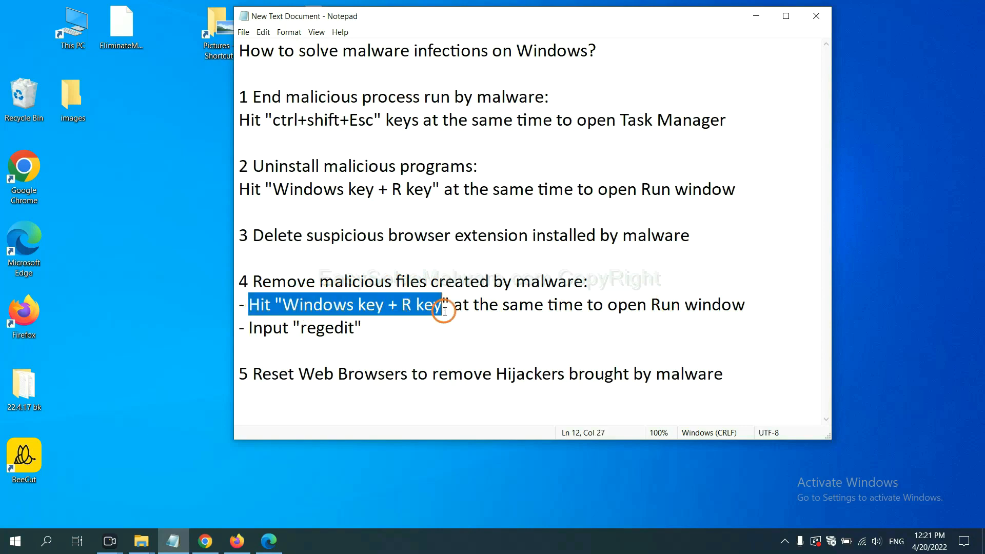
click(572, 305)
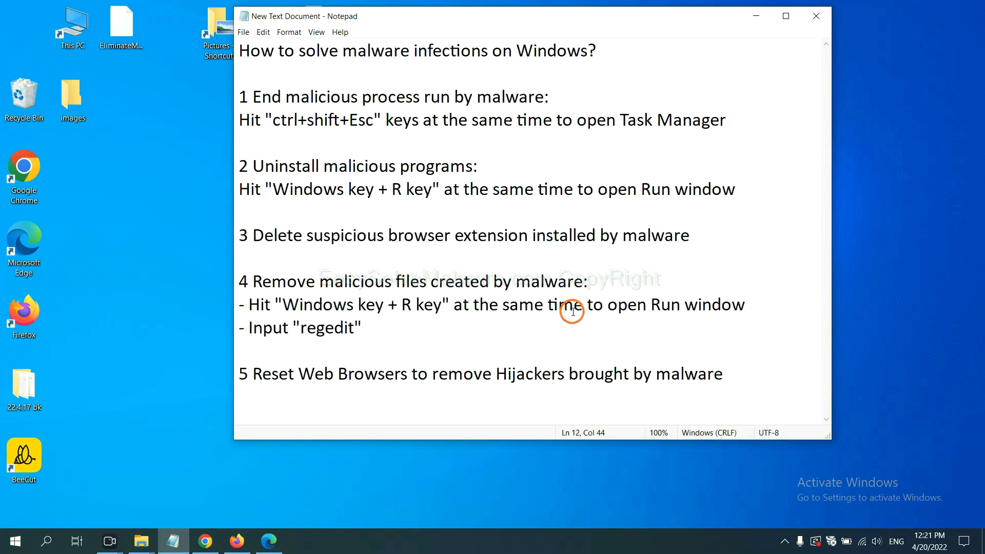
Launch the Registry Editor with the regedit command from the Run box
key(win+r)
text(regedit)
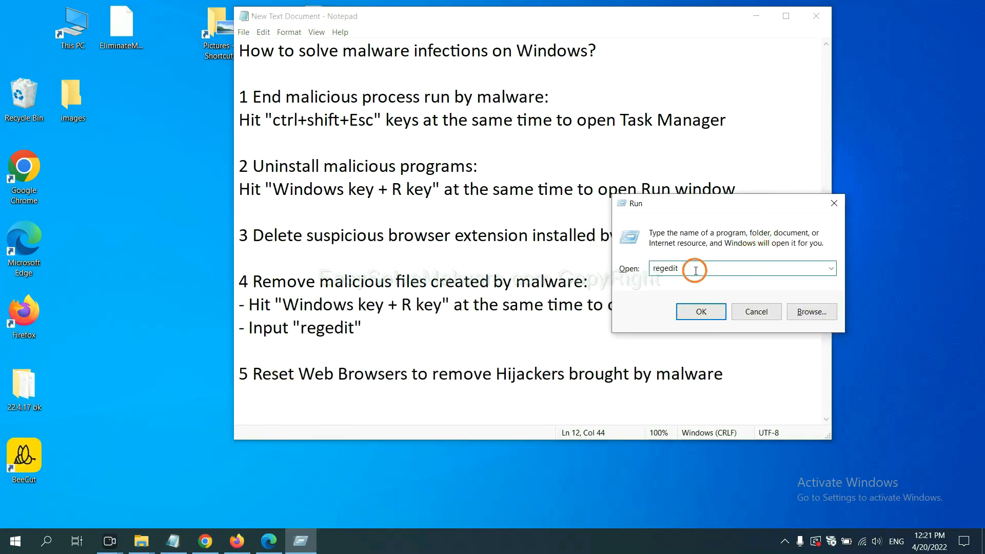
mouse_move(701, 311)
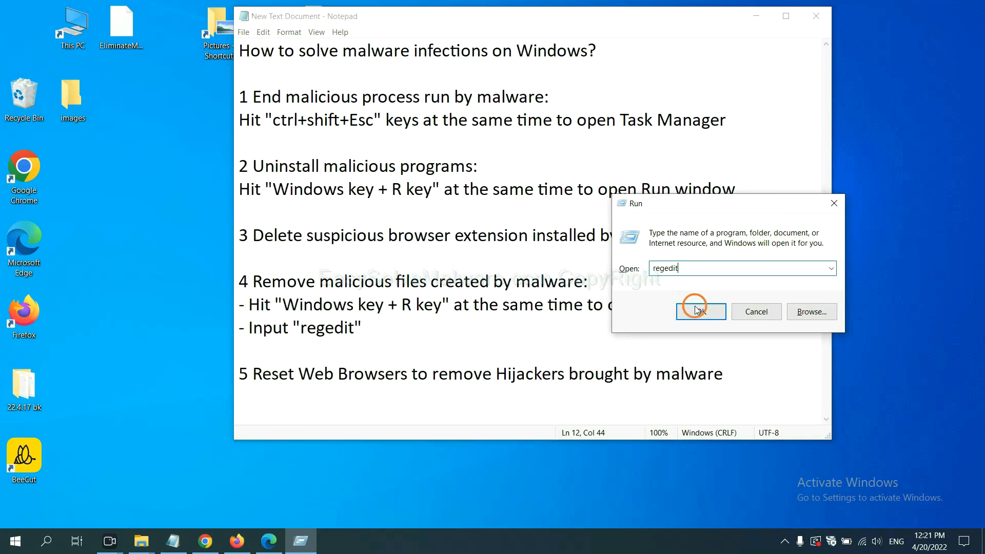
click(700, 312)
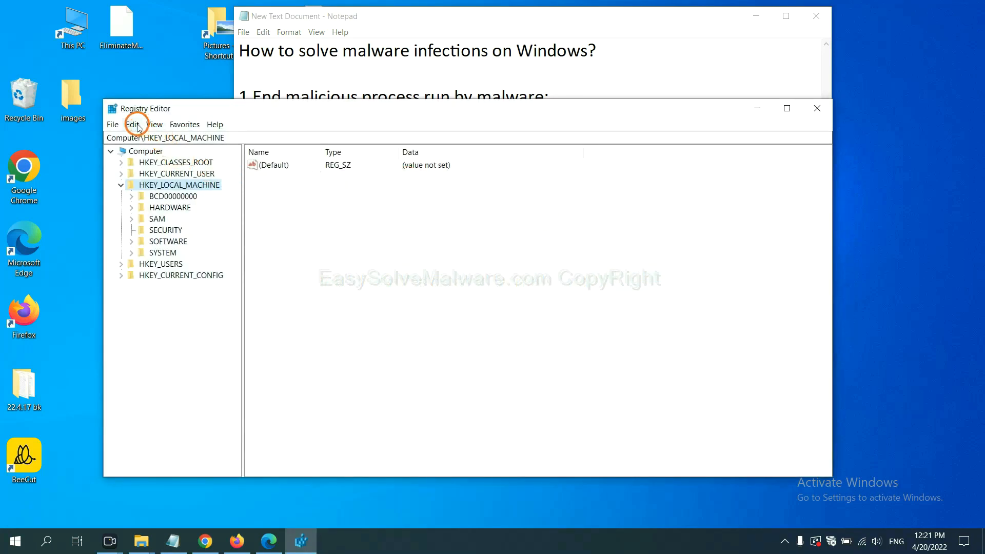
Search the registry for 'be', the start of the malware's name, via Edit > Find
click(133, 125)
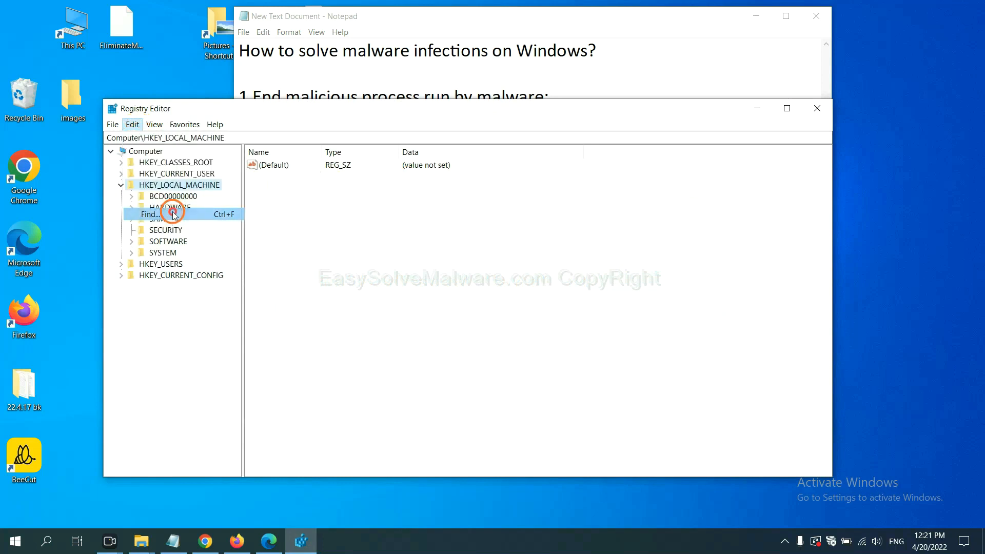
click(149, 214)
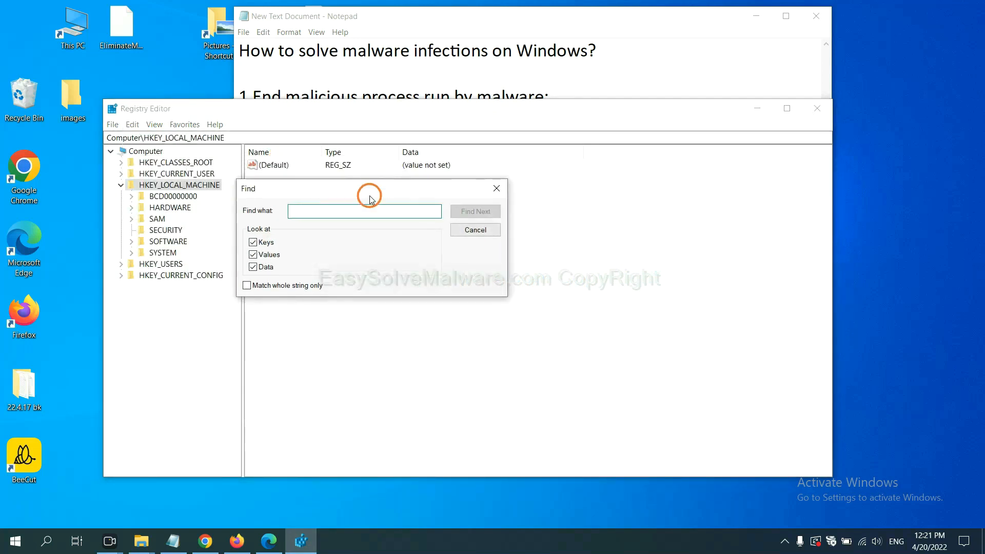
click(365, 210)
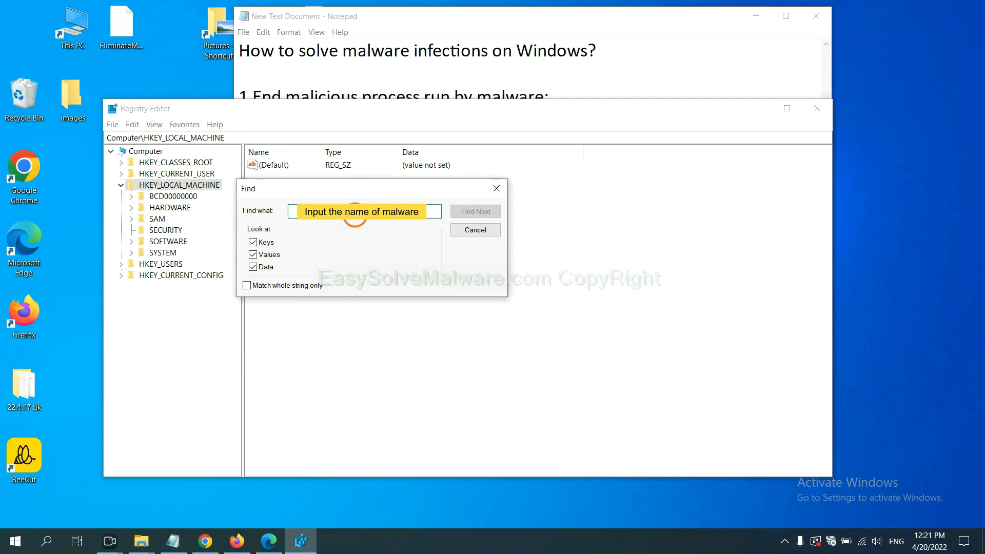
text(be)
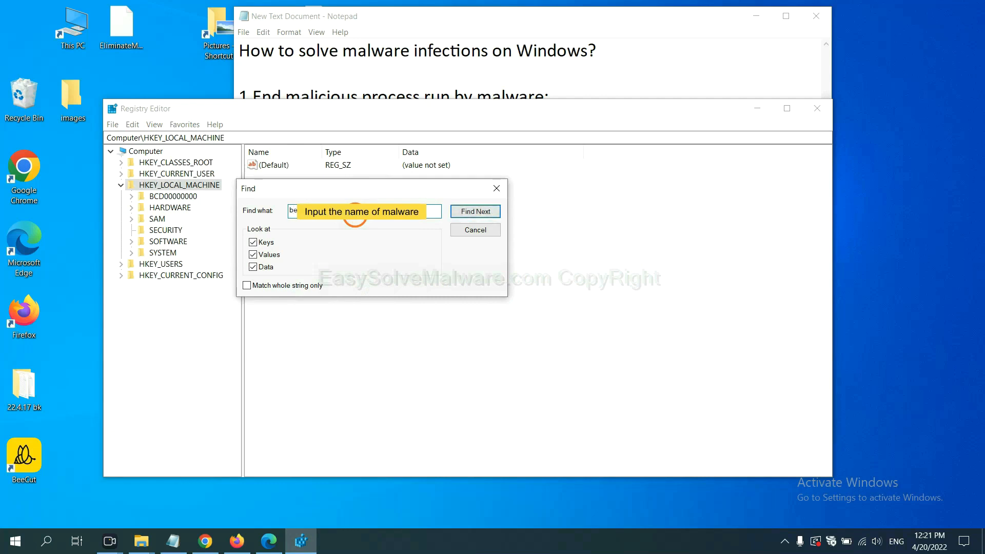
click(476, 210)
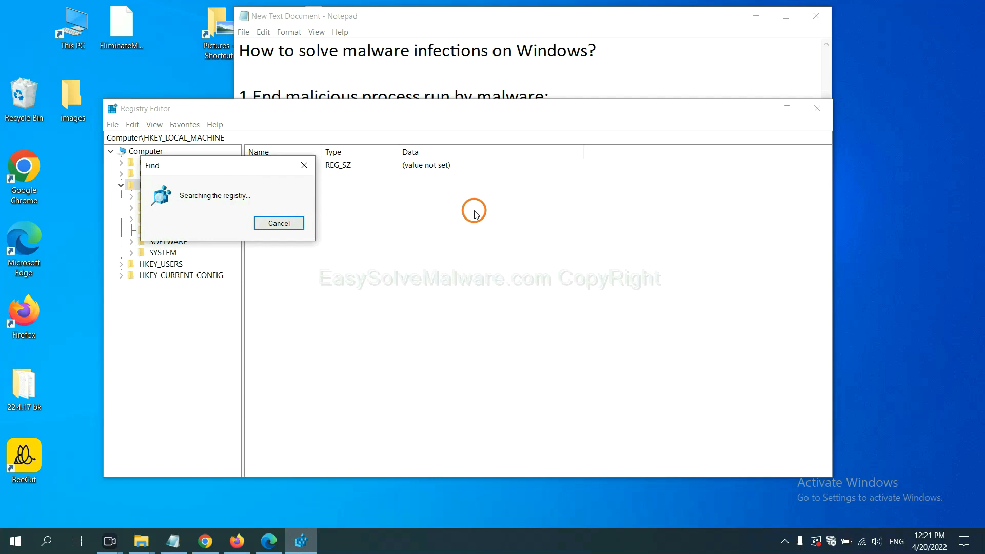
mouse_move(254, 149)
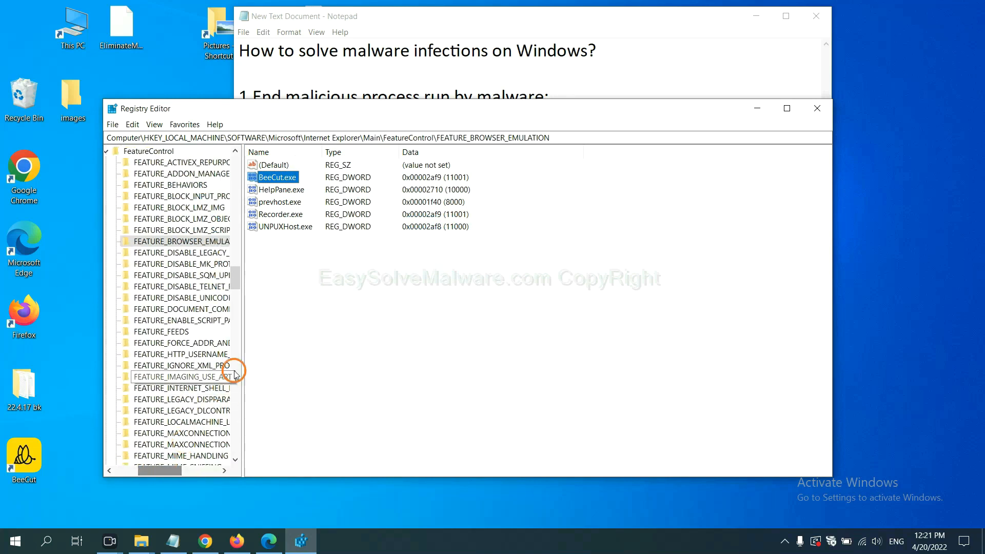
mouse_move(270, 314)
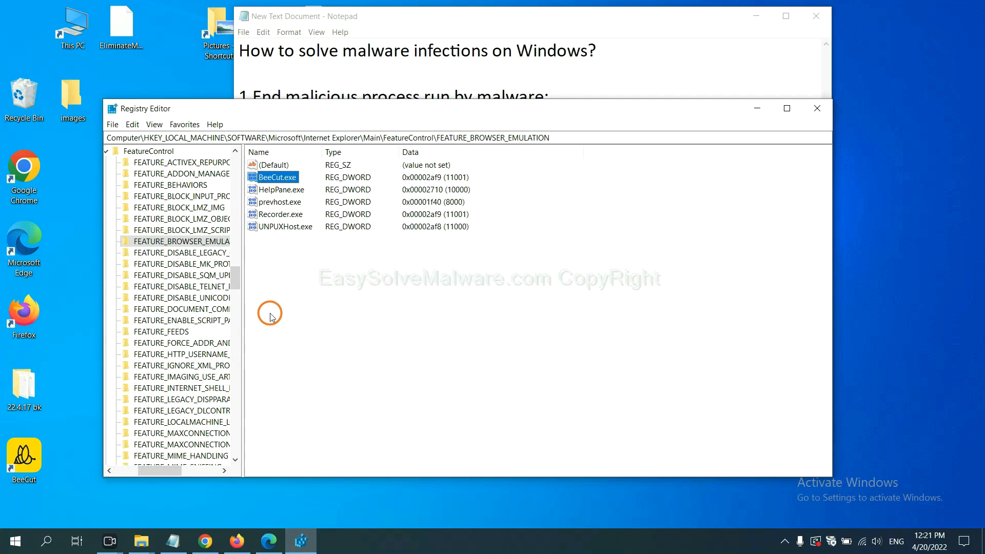
mouse_move(214, 249)
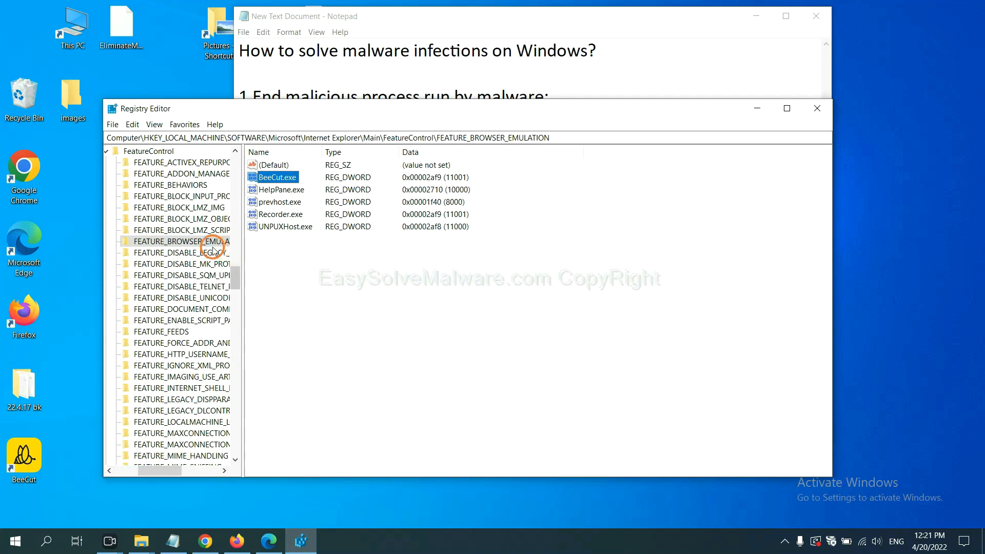
Bring up the actions for the FEATURE_BROWSER_EMULATION key holding the BeeCut.exe value
right_click(183, 242)
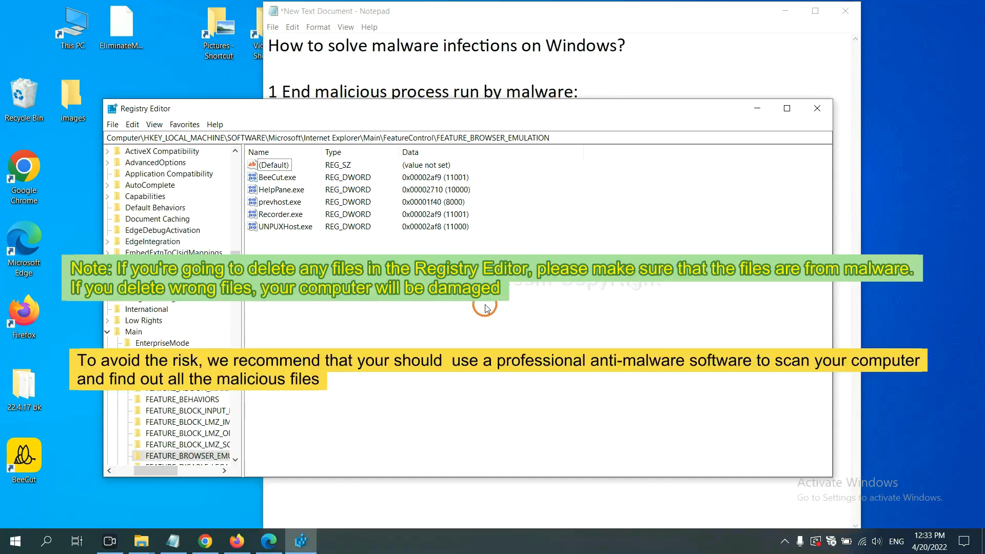
mouse_move(468, 313)
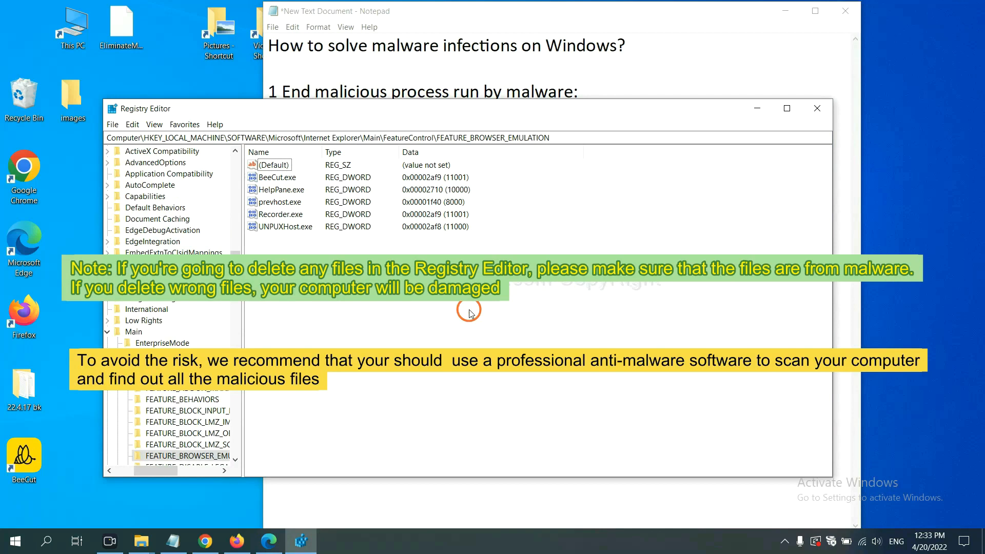
mouse_move(387, 322)
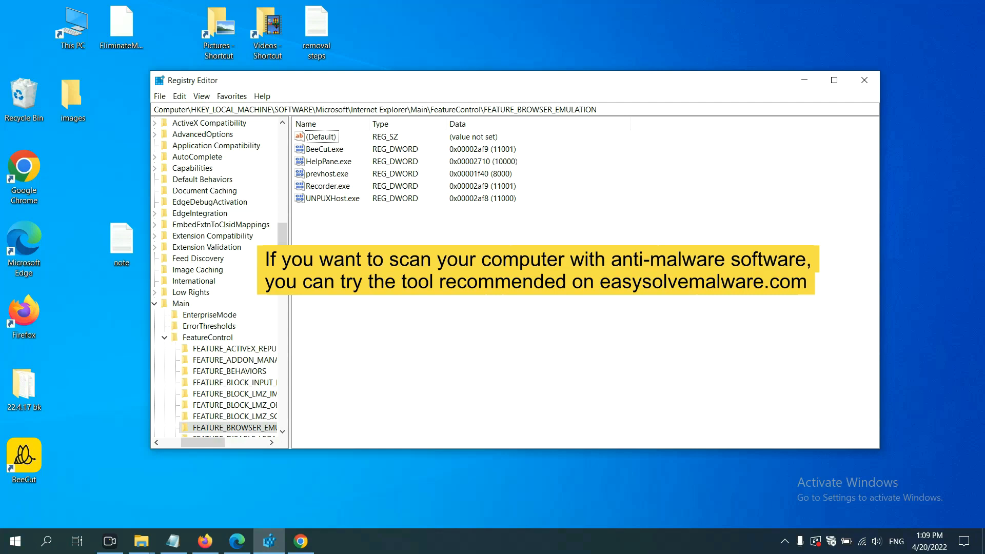
Scroll the easysolvemalware.com guide to its Quick Menu listing step 5, Reset Web Browsers
click(304, 541)
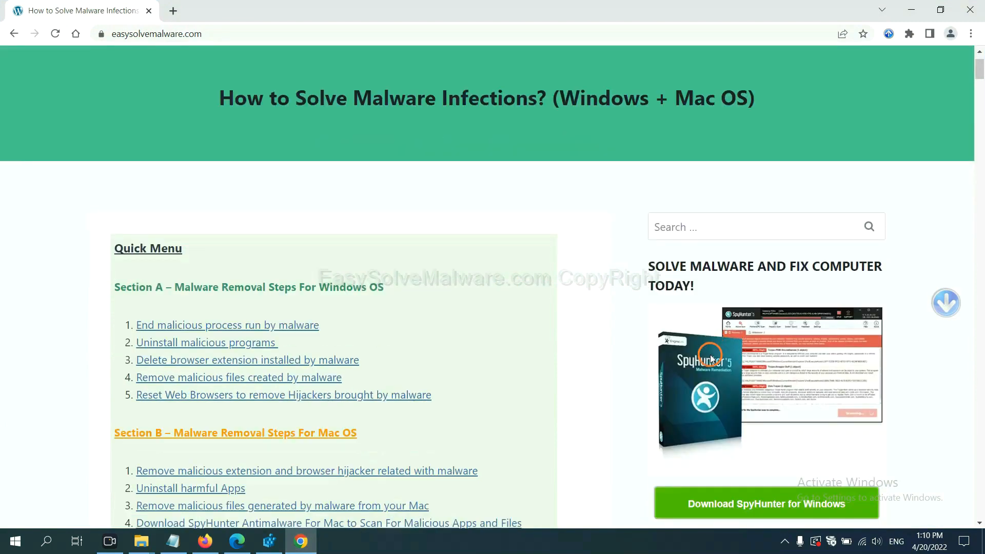
scroll(up, 3)
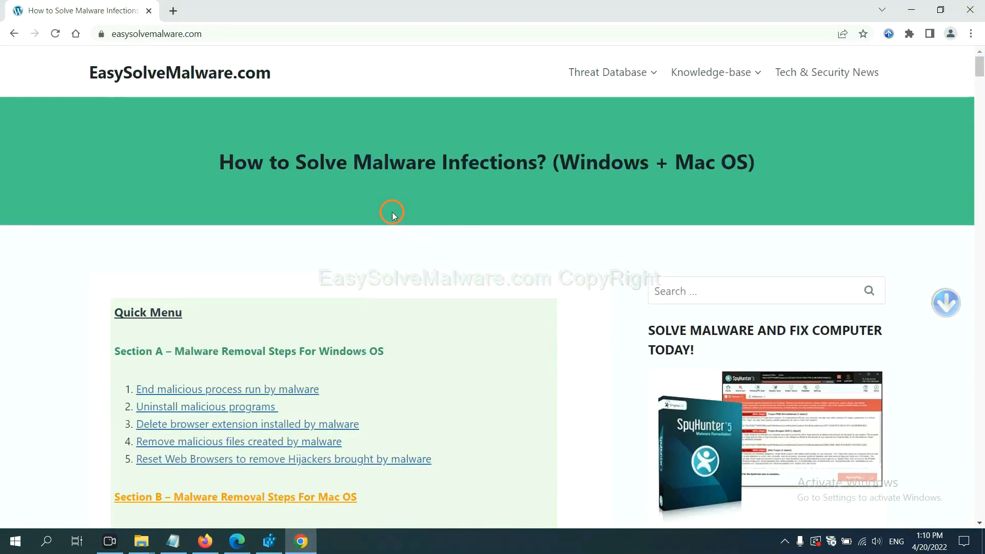
mouse_move(278, 83)
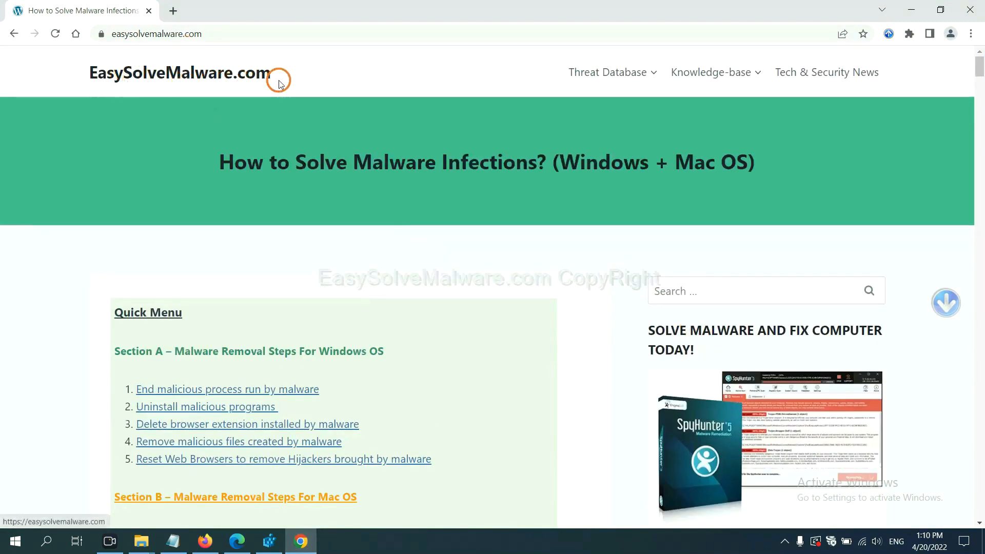
scroll(down, 3)
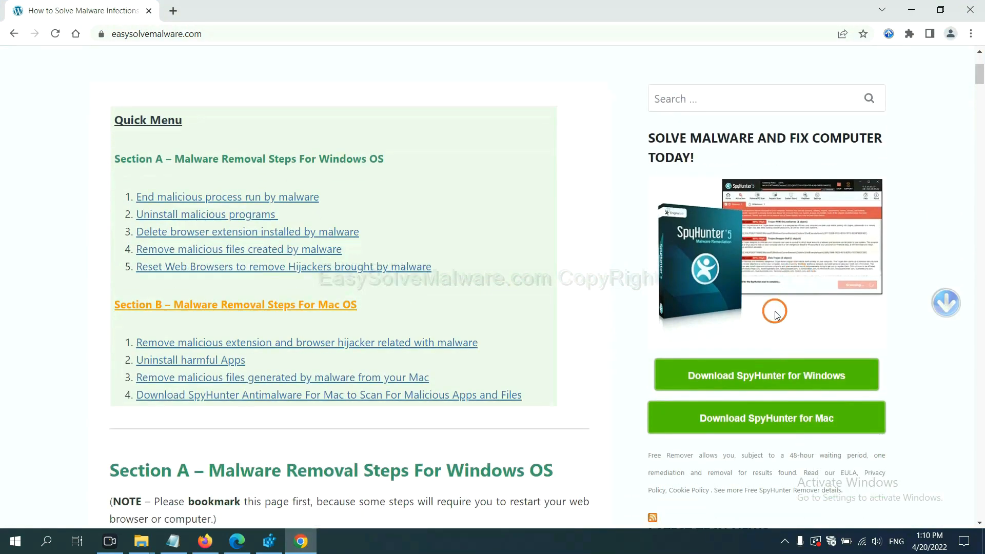
mouse_move(752, 273)
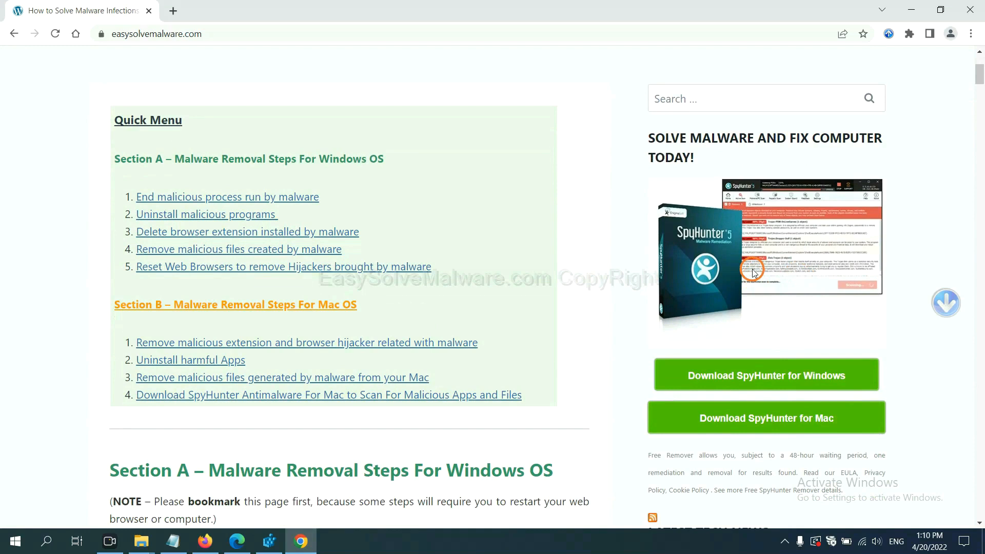
mouse_move(749, 298)
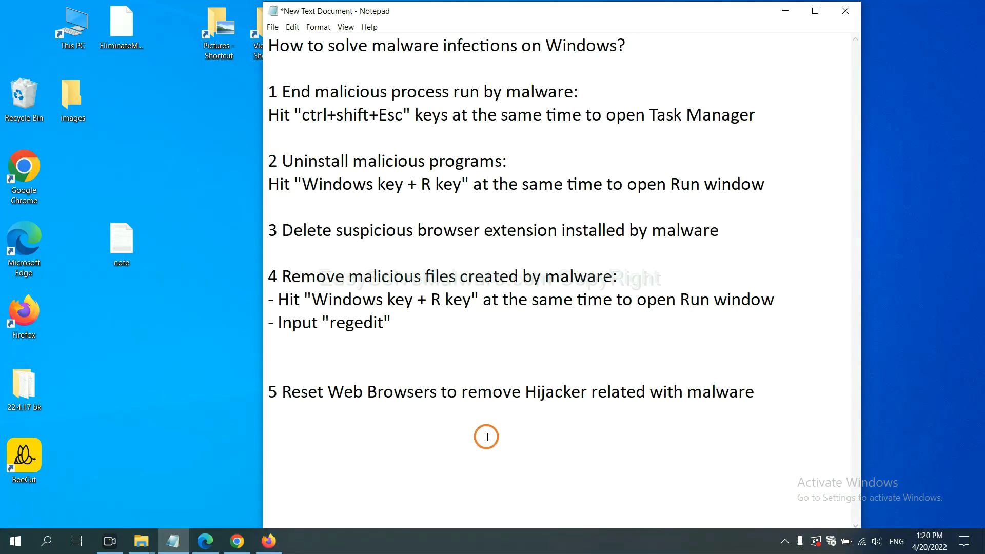
mouse_move(234, 541)
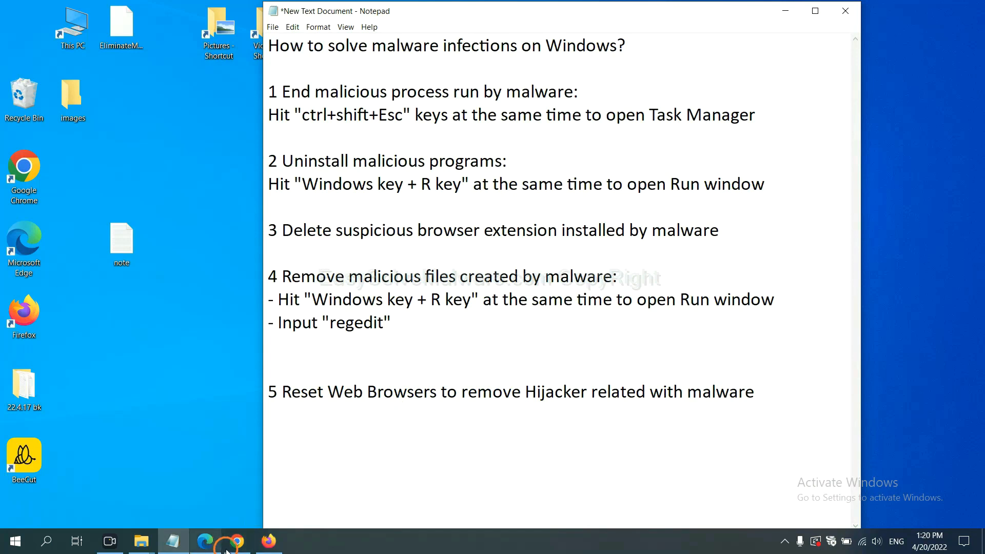
Search Chrome's settings for 'reset' and request restoring settings to original defaults
click(235, 541)
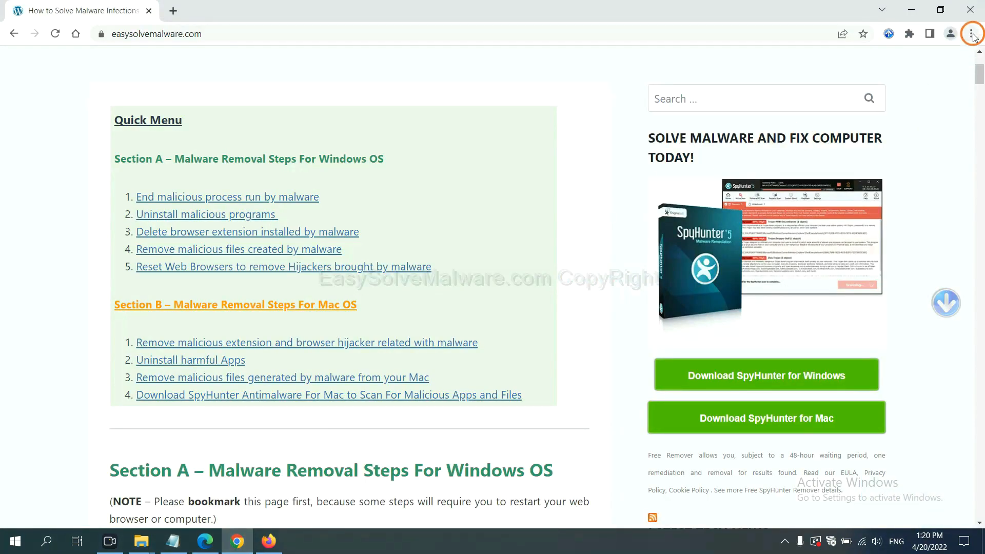
click(972, 33)
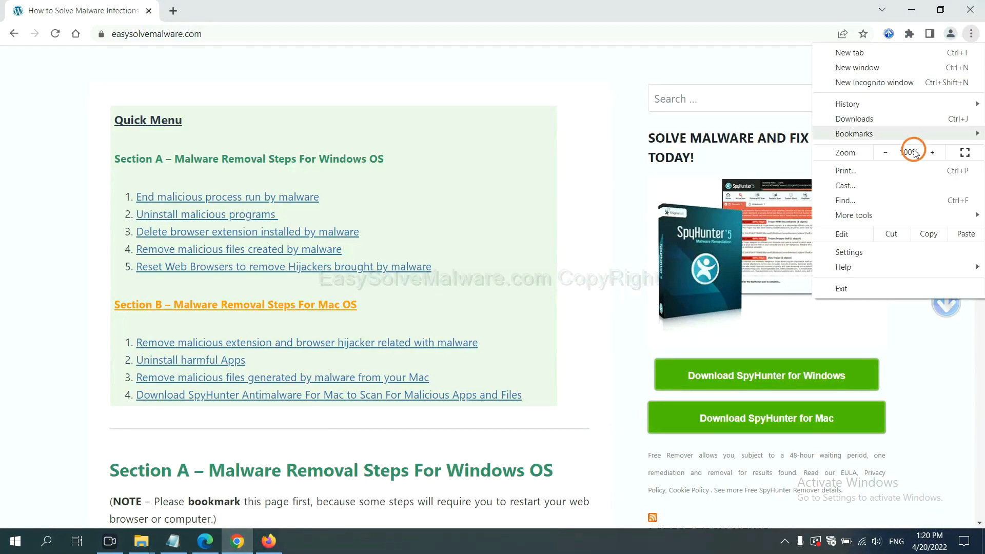
click(849, 253)
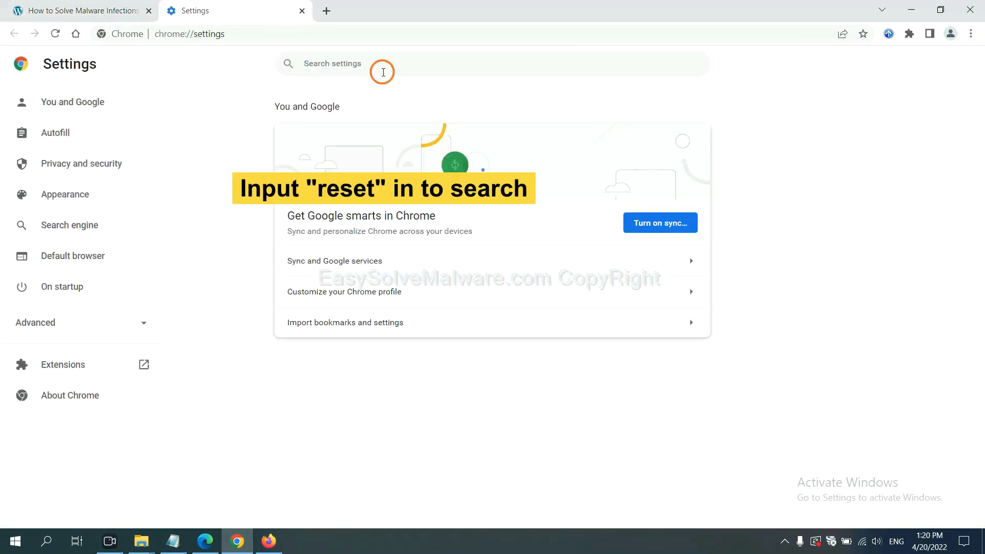
text(reset)
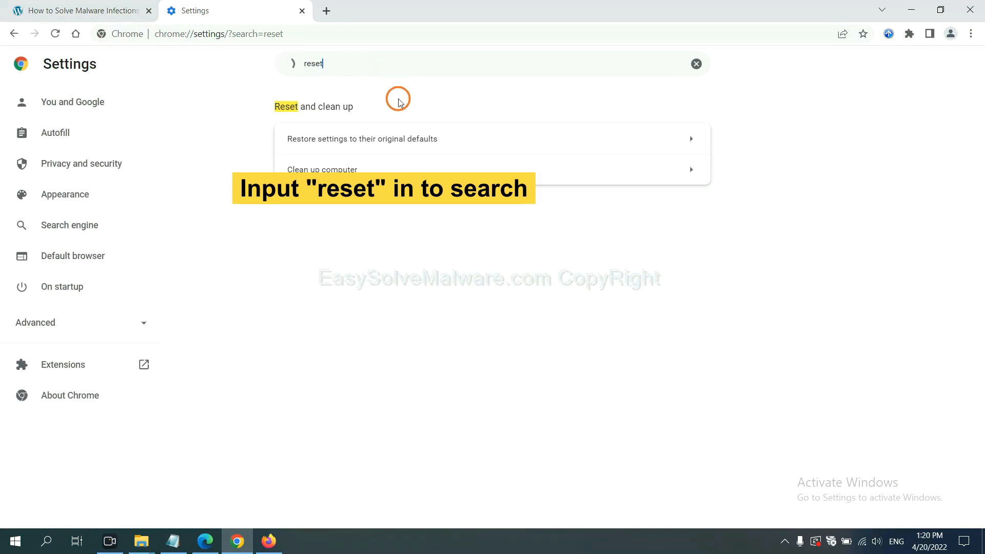
click(361, 139)
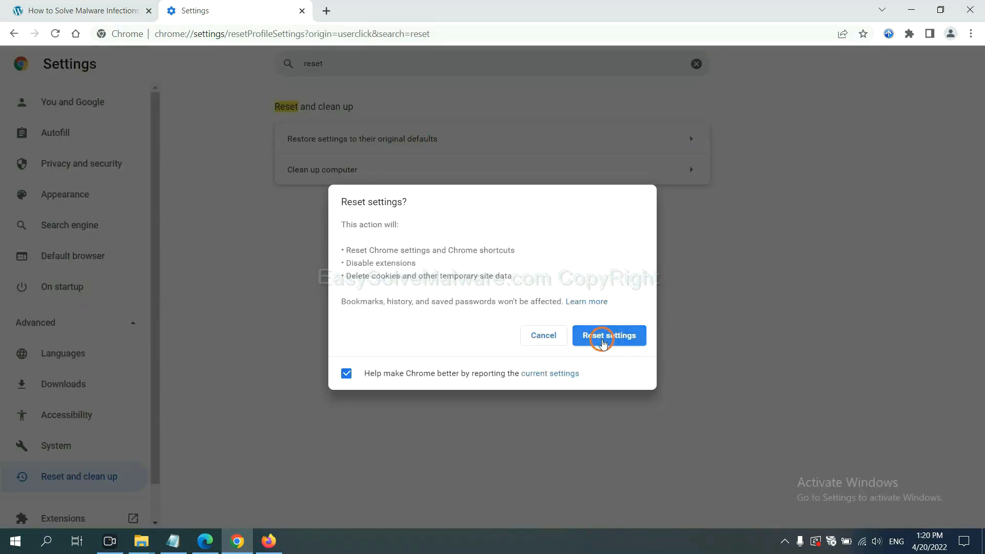
mouse_move(273, 541)
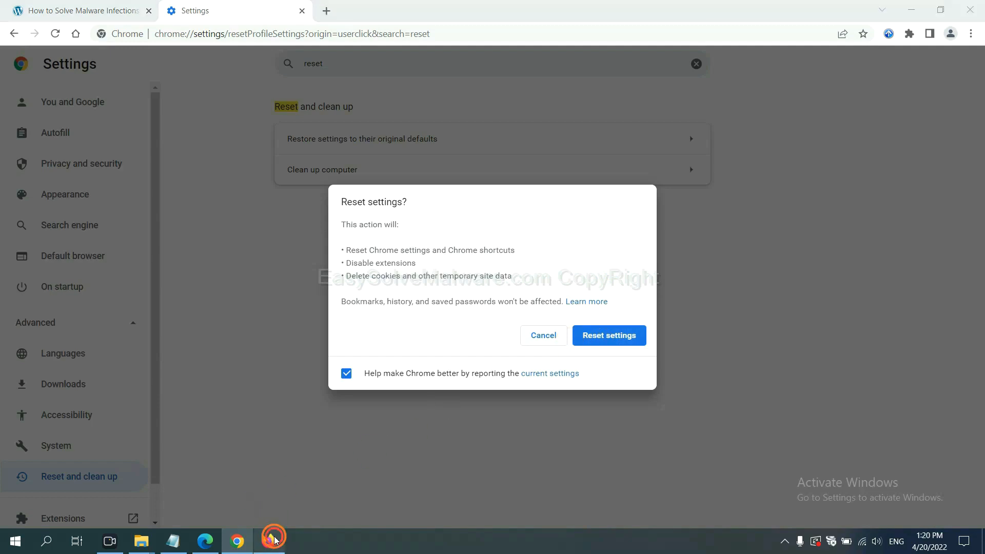
From Firefox's Troubleshooting Information page, request a Refresh Firefox to default settings
click(269, 541)
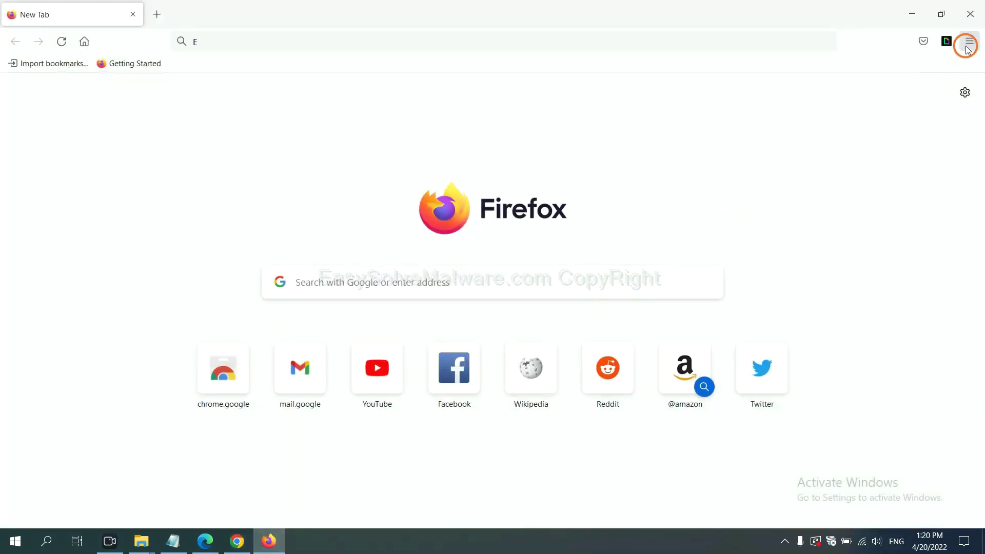
click(968, 41)
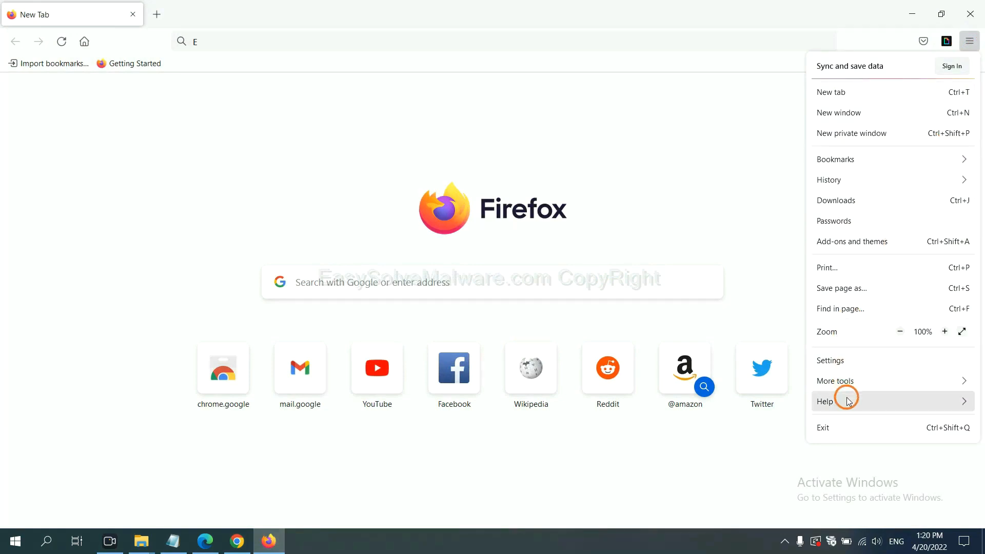
click(826, 401)
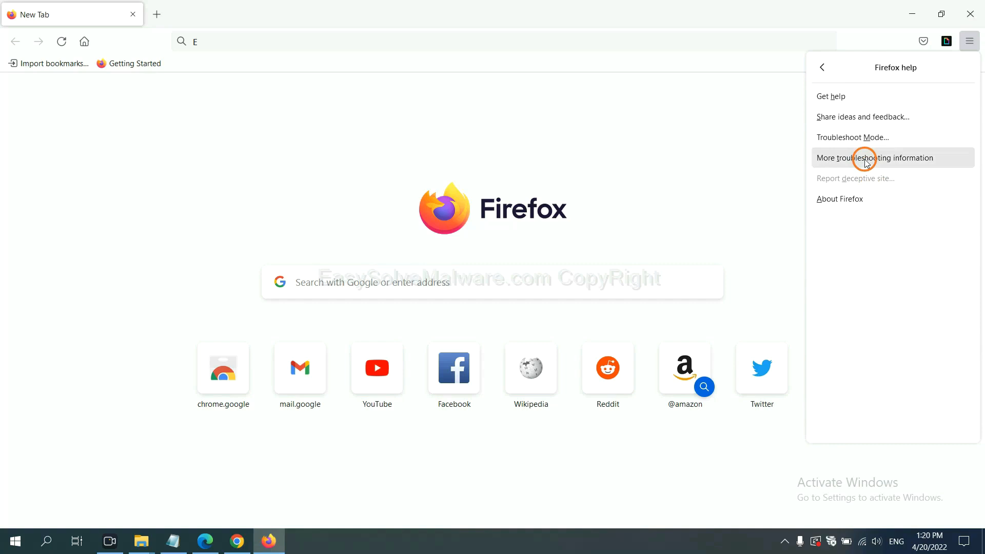
click(876, 158)
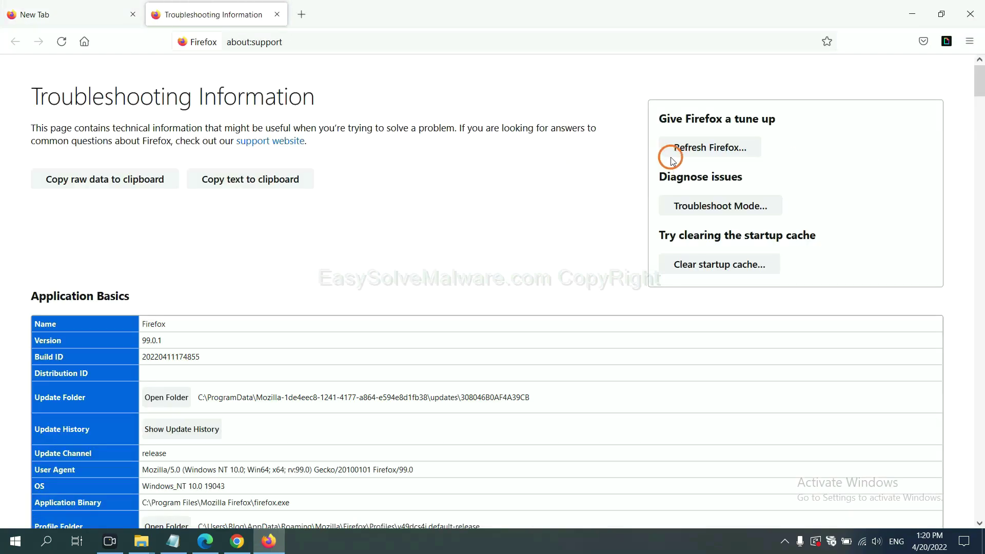
mouse_move(691, 151)
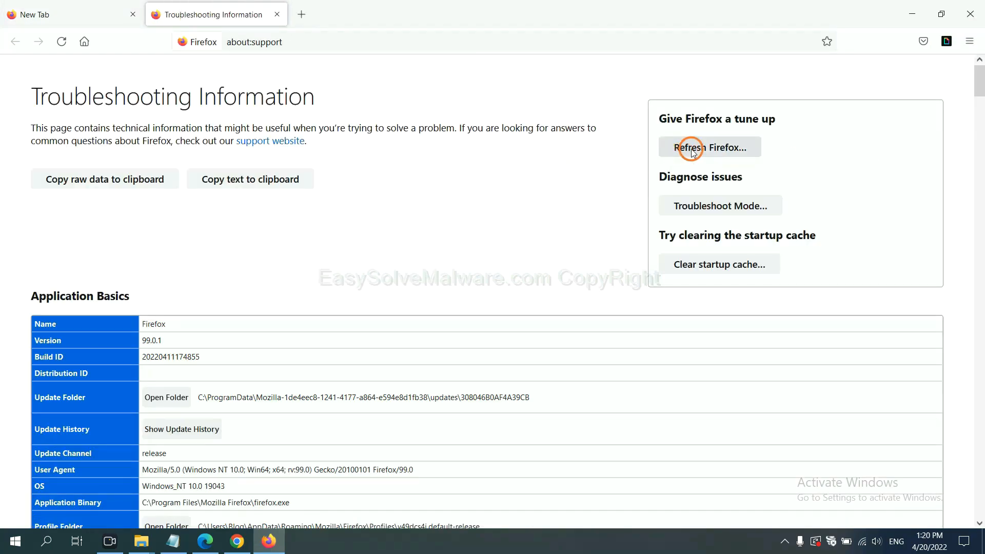
click(709, 147)
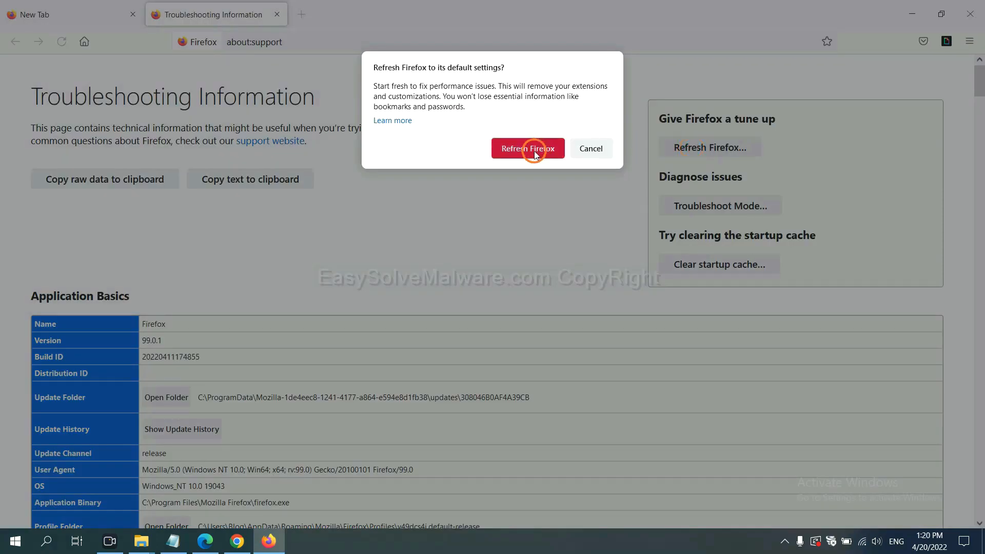
mouse_move(217, 501)
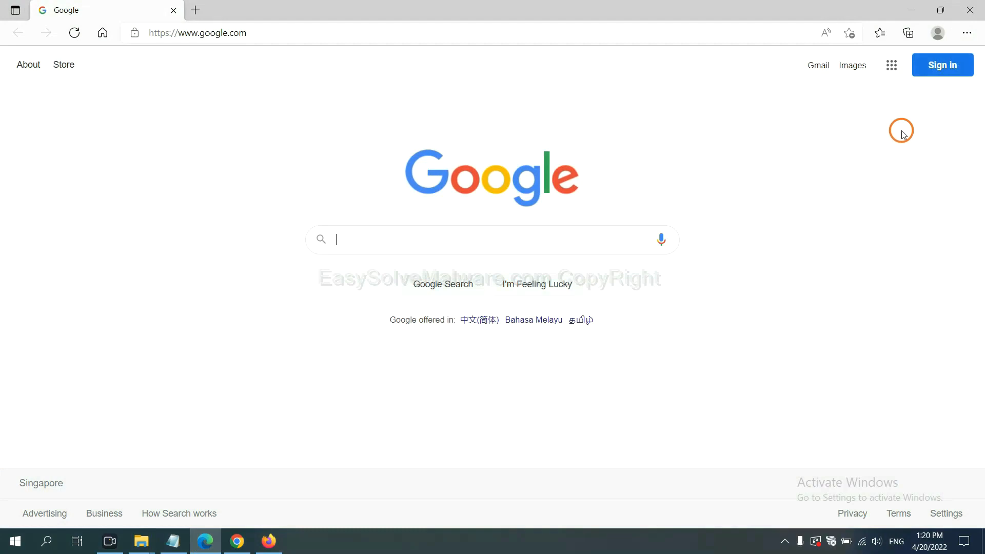
Search Edge's settings for 're' and request restoring settings to their default values
click(967, 33)
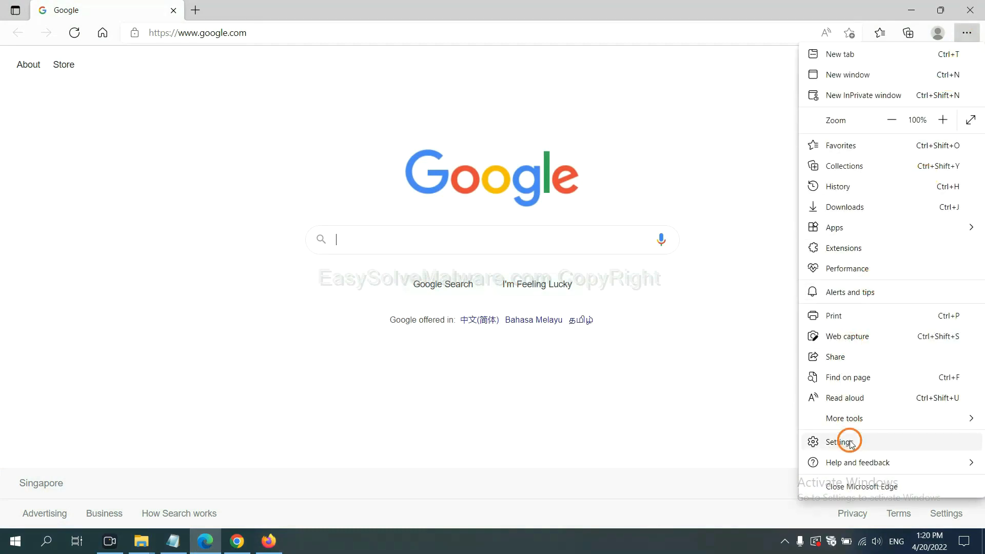
click(842, 441)
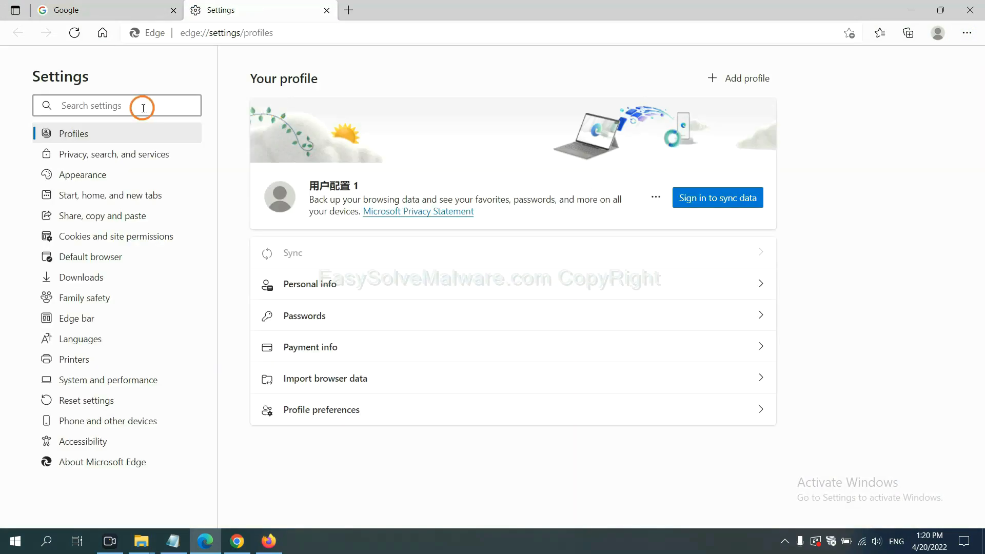
text(reset)
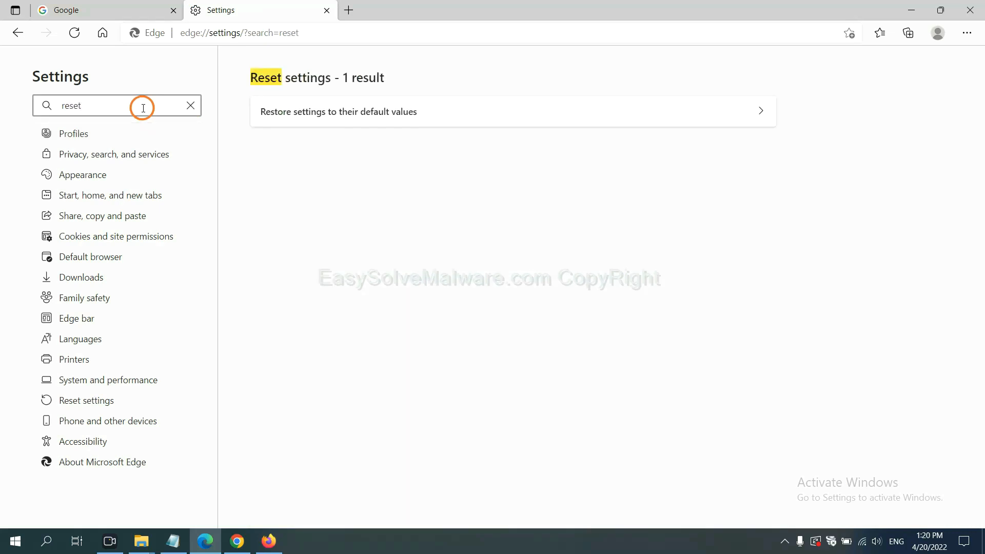
mouse_move(345, 111)
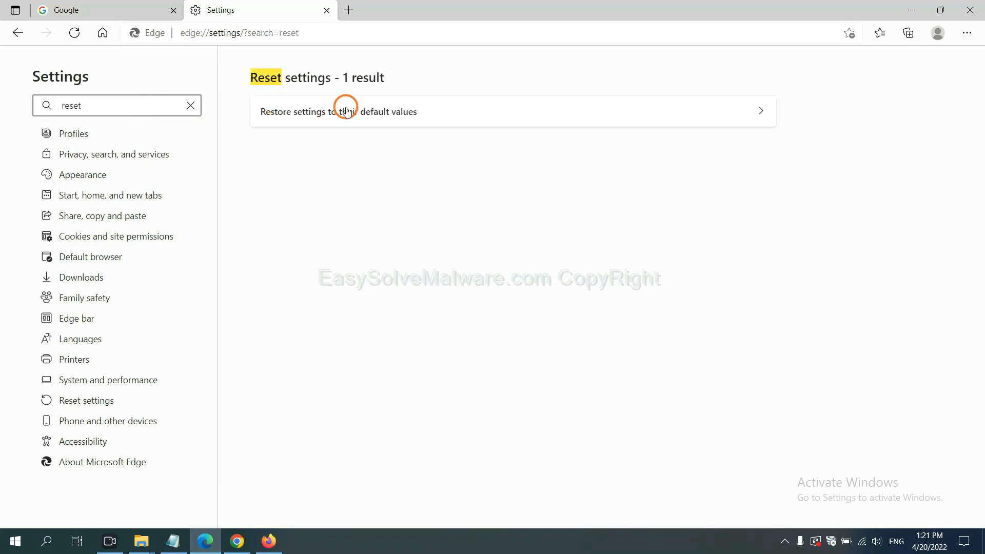
click(338, 111)
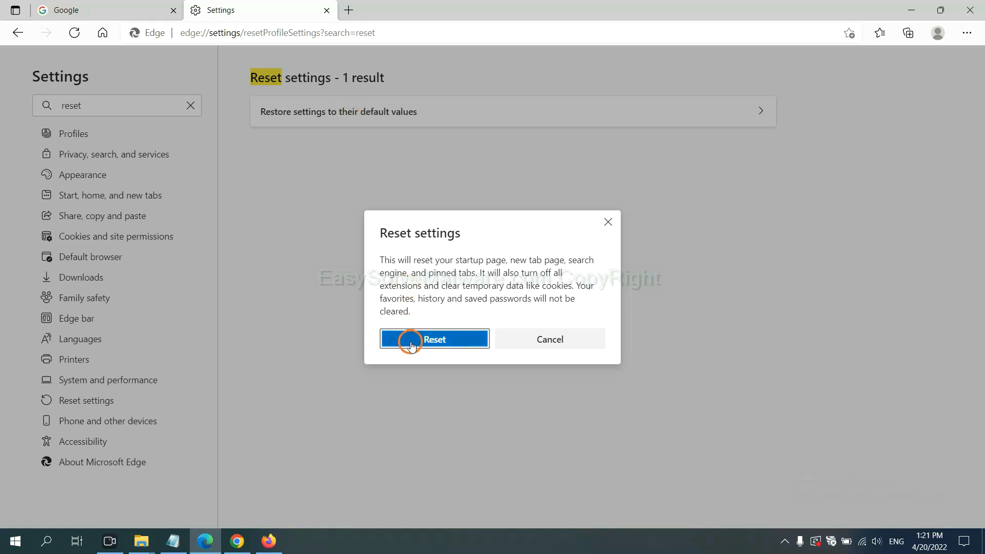
mouse_move(555, 406)
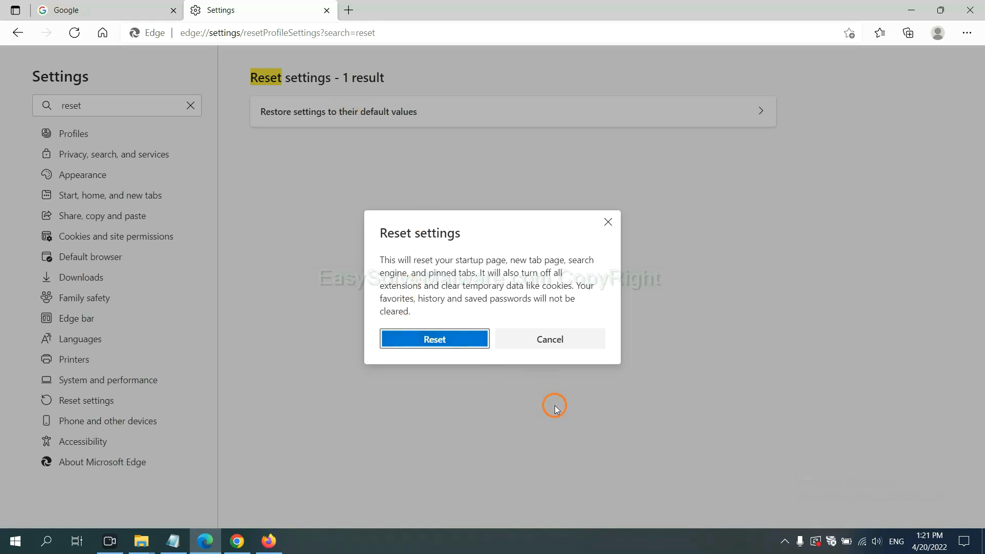